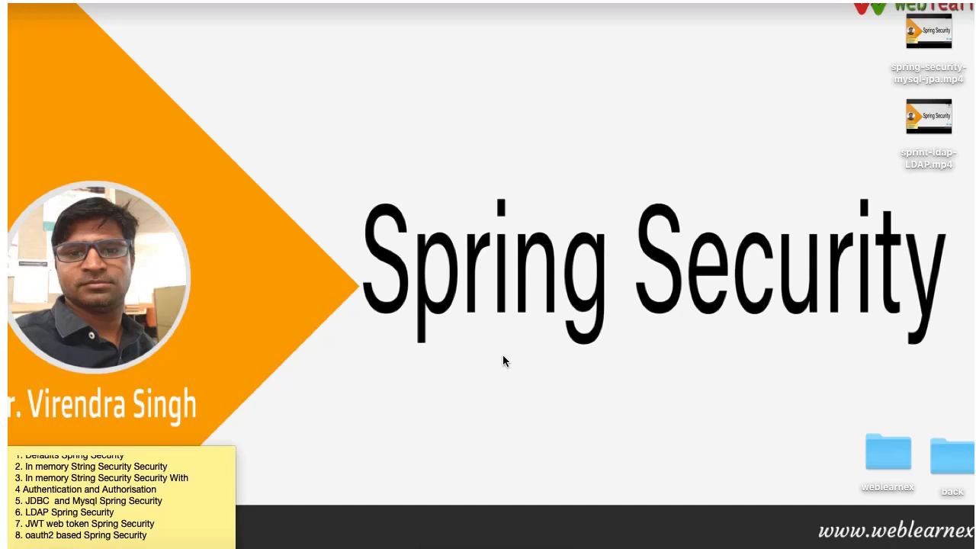
mouse_move(652, 337)
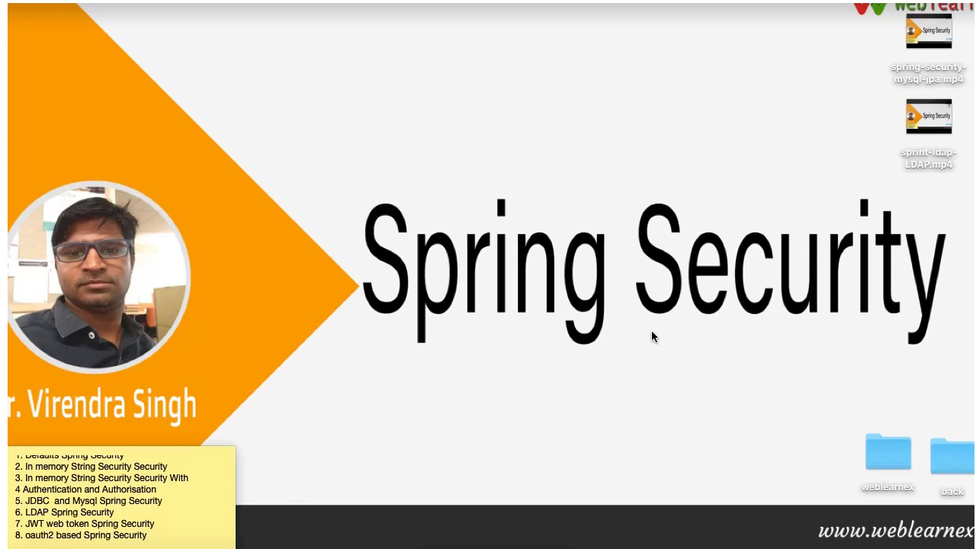
mouse_move(598, 311)
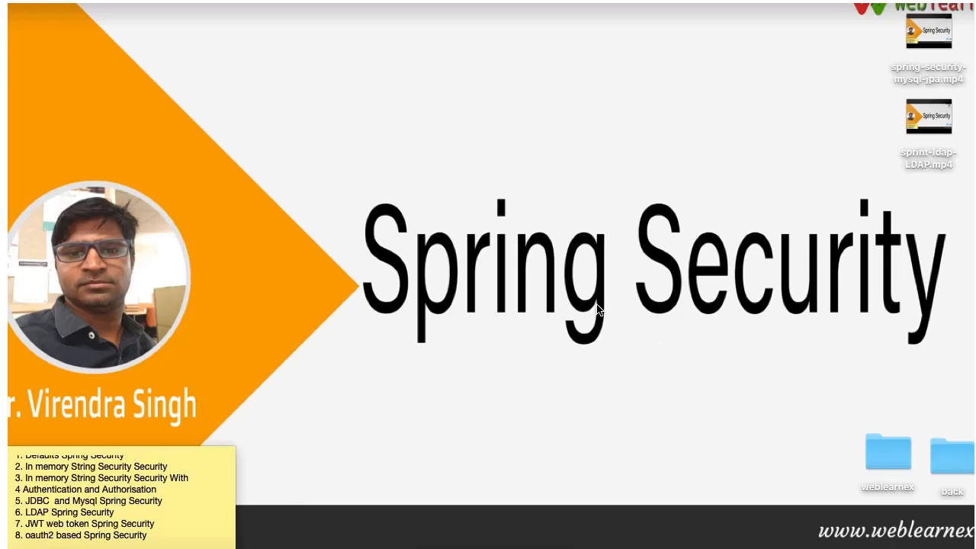
mouse_move(622, 302)
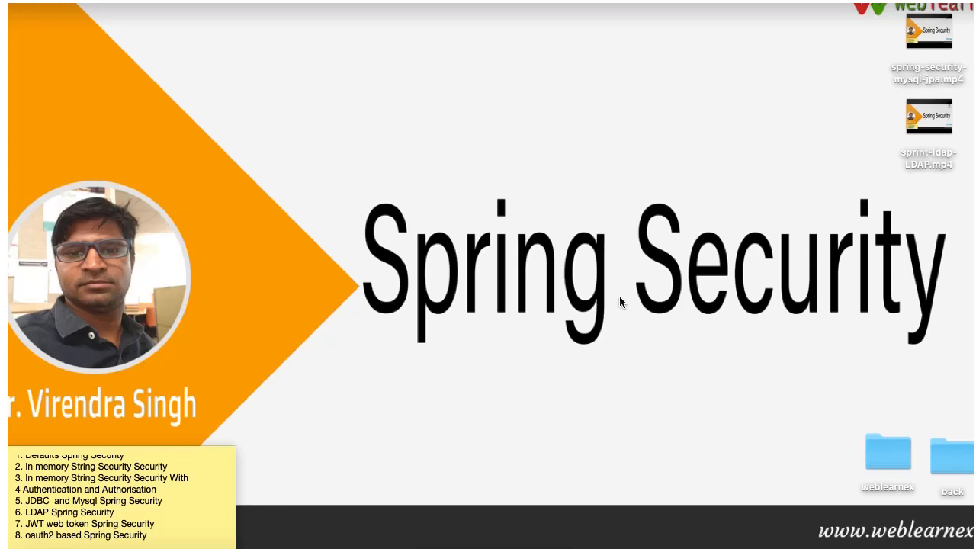
mouse_move(622, 186)
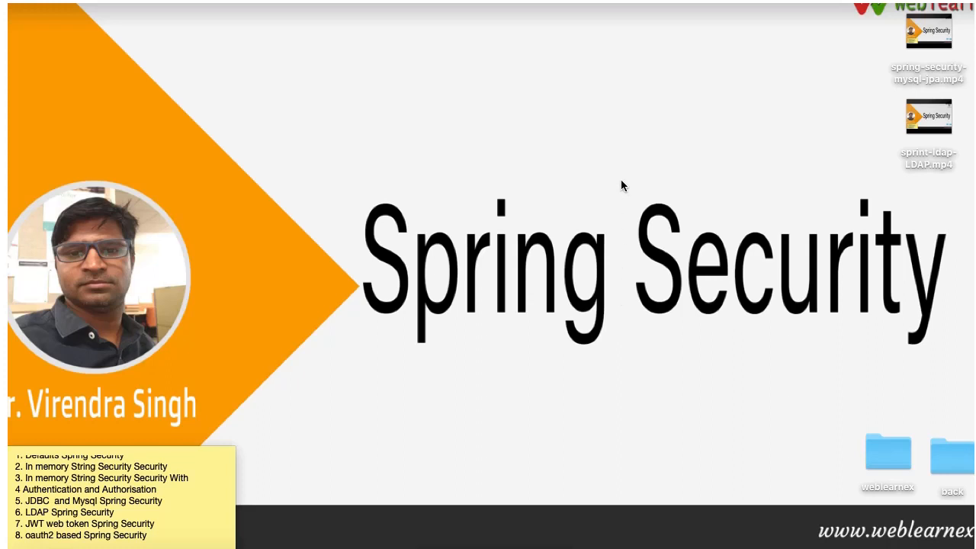
mouse_move(617, 178)
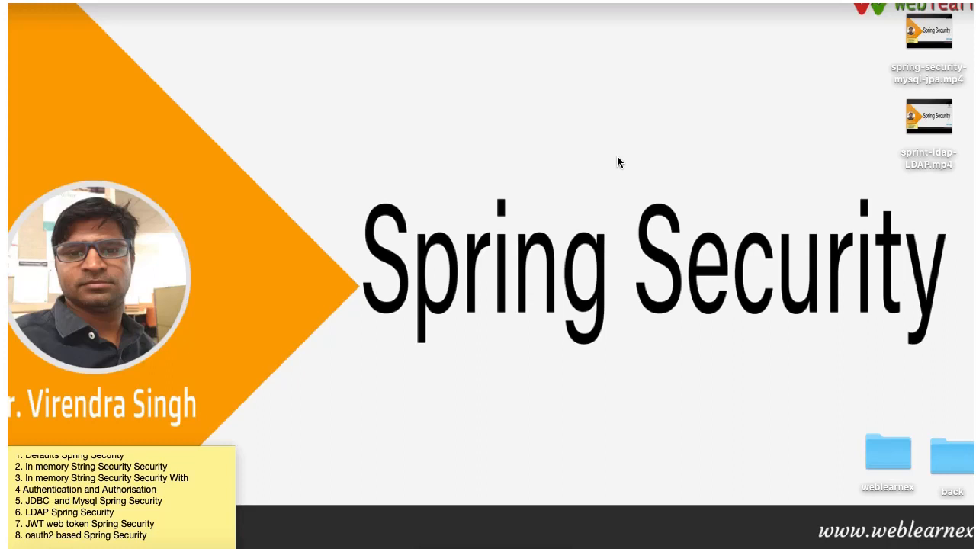
mouse_move(624, 205)
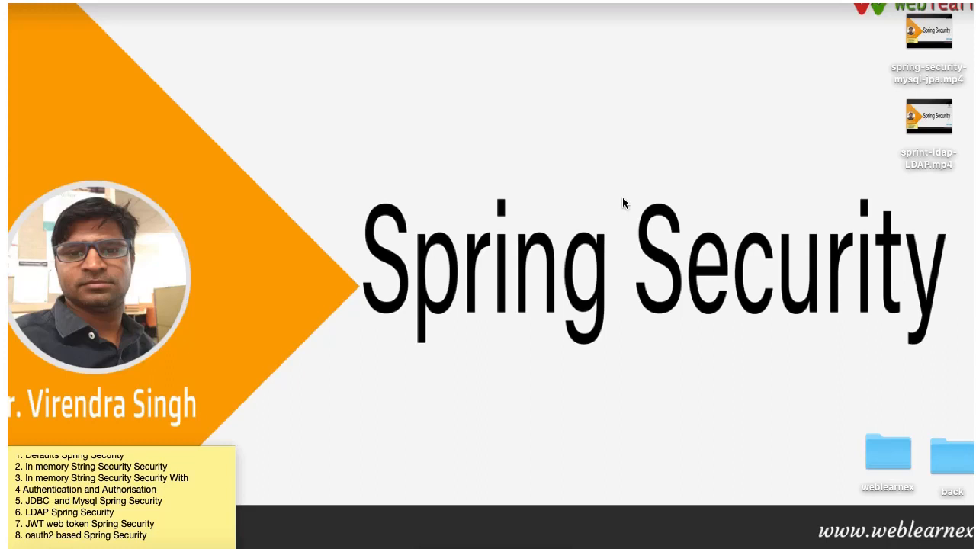
mouse_move(625, 224)
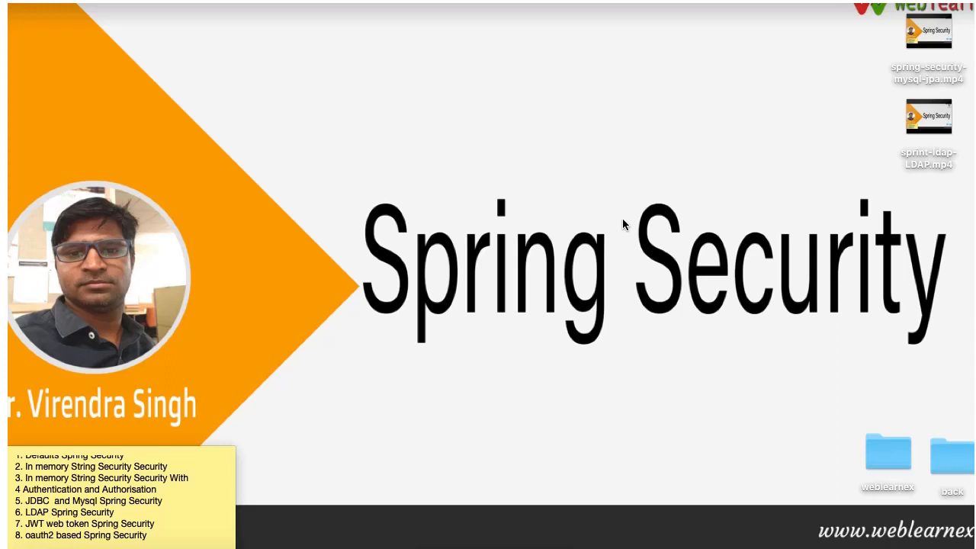
mouse_move(618, 201)
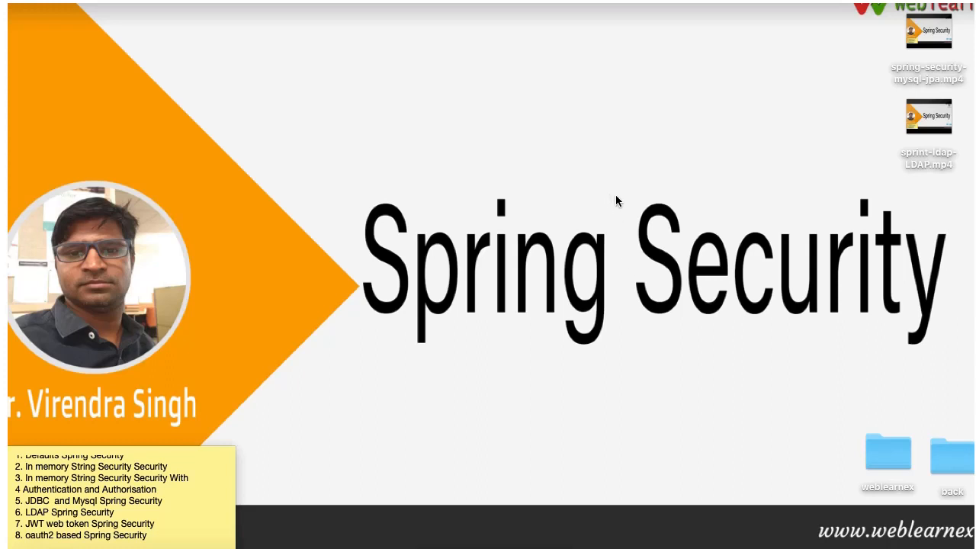
mouse_move(638, 334)
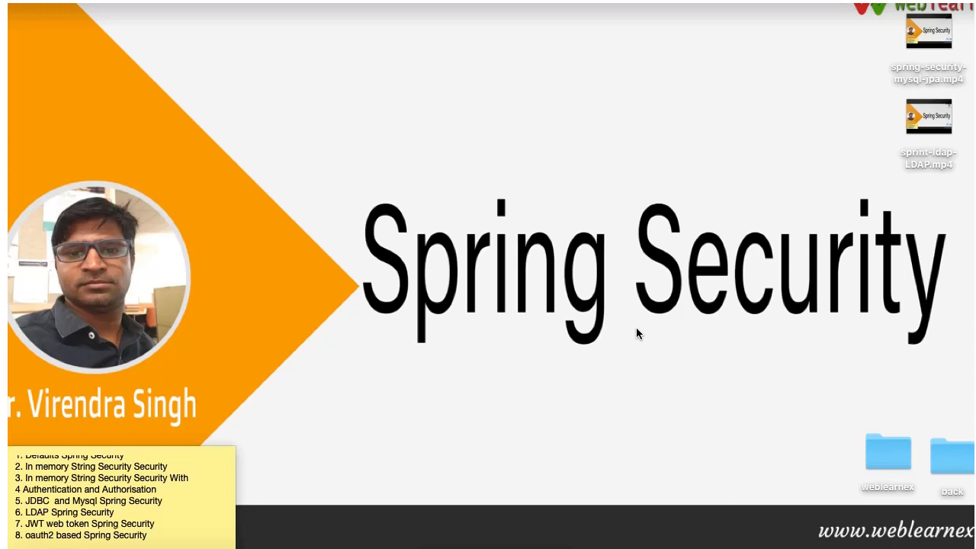
mouse_move(619, 202)
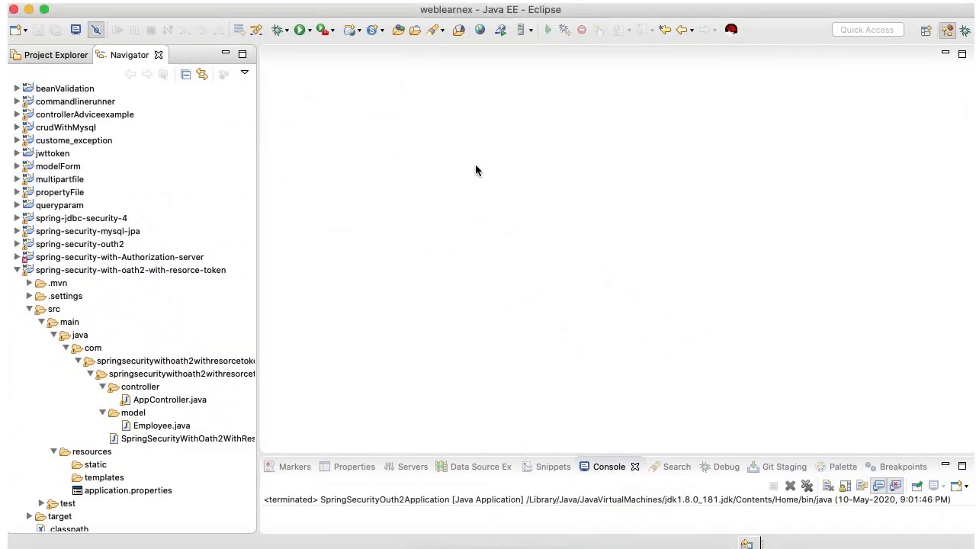
- Locate pom.xml in the spring-security-with-oath2-with-resorce-token project and open it
click(17, 270)
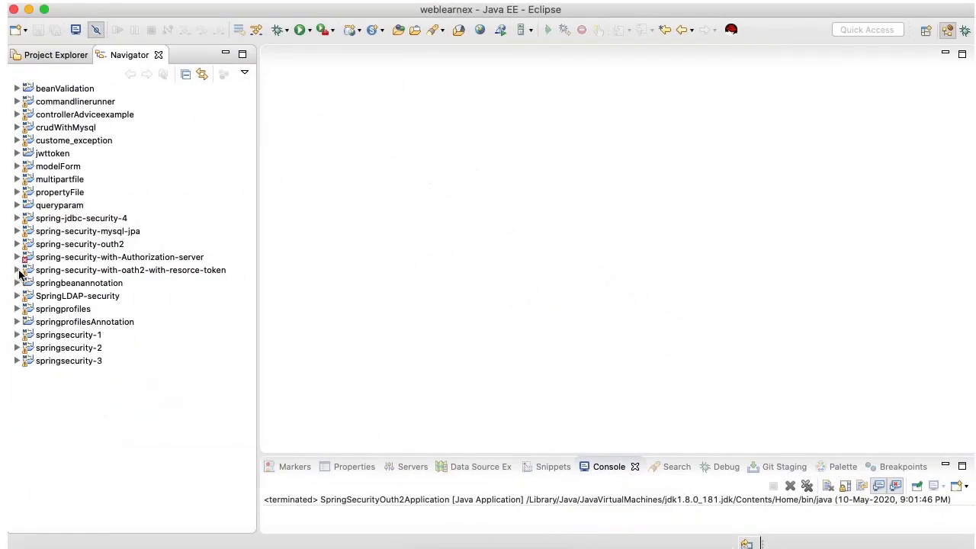
click(131, 269)
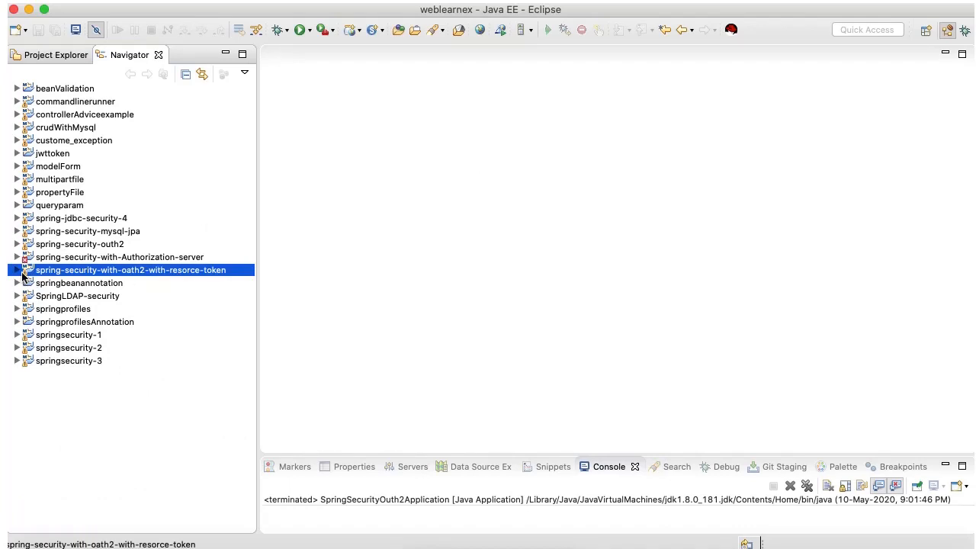
click(19, 269)
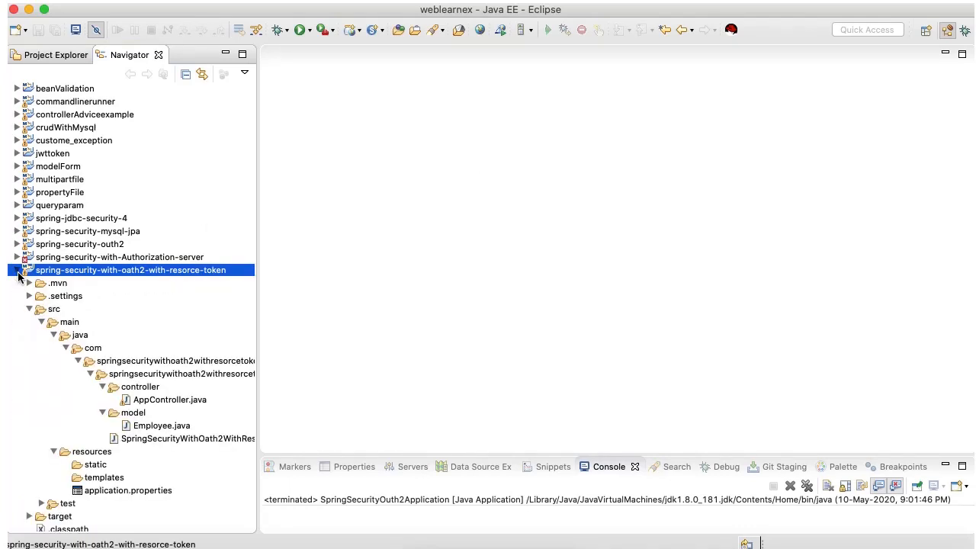
scroll(down, 3)
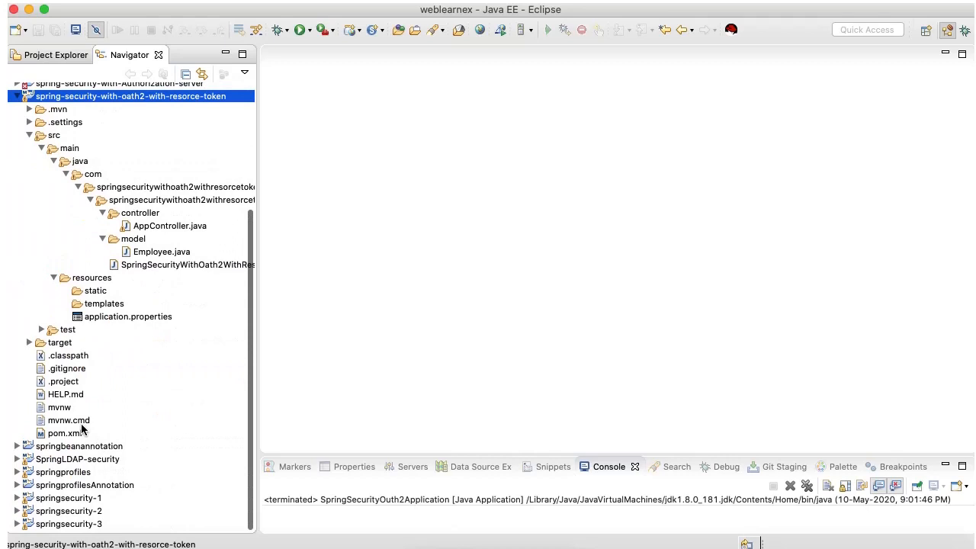
click(65, 433)
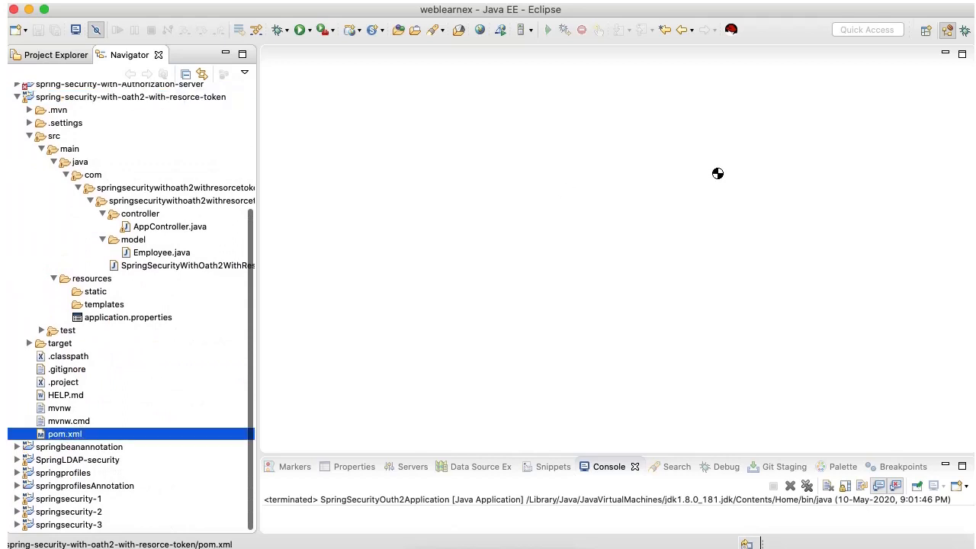
mouse_move(714, 172)
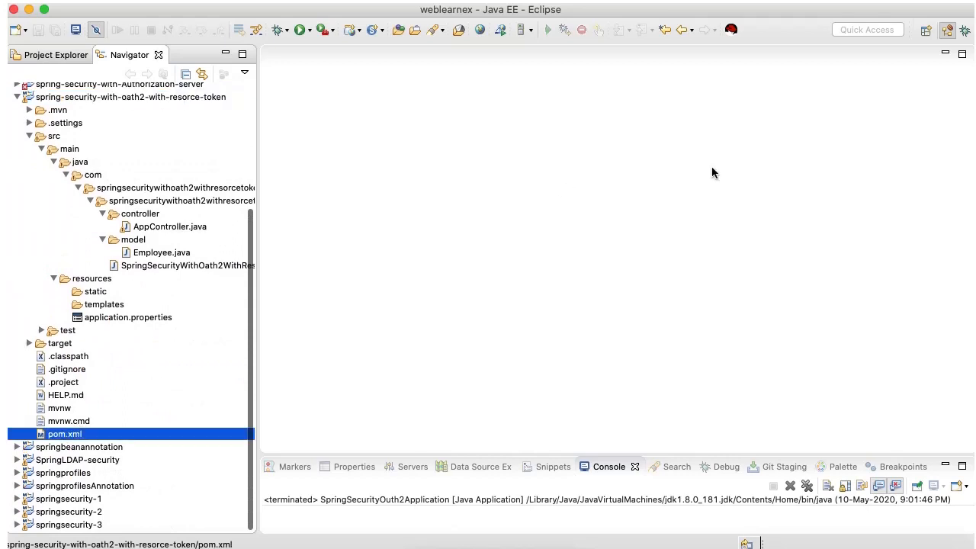
double_click(64, 433)
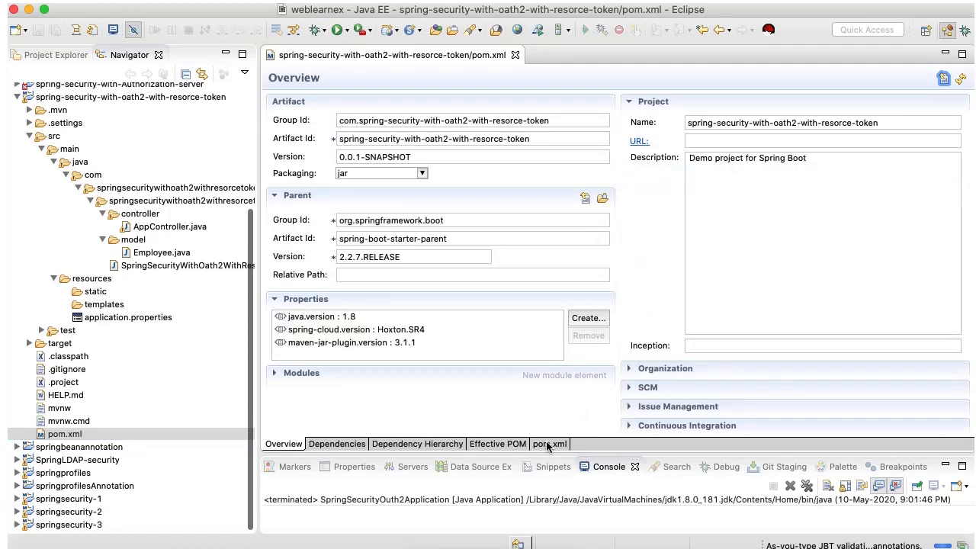
- Review the raw pom.xml source down to the Spring Cloud OAuth2 and security dependencies, then close it
click(548, 444)
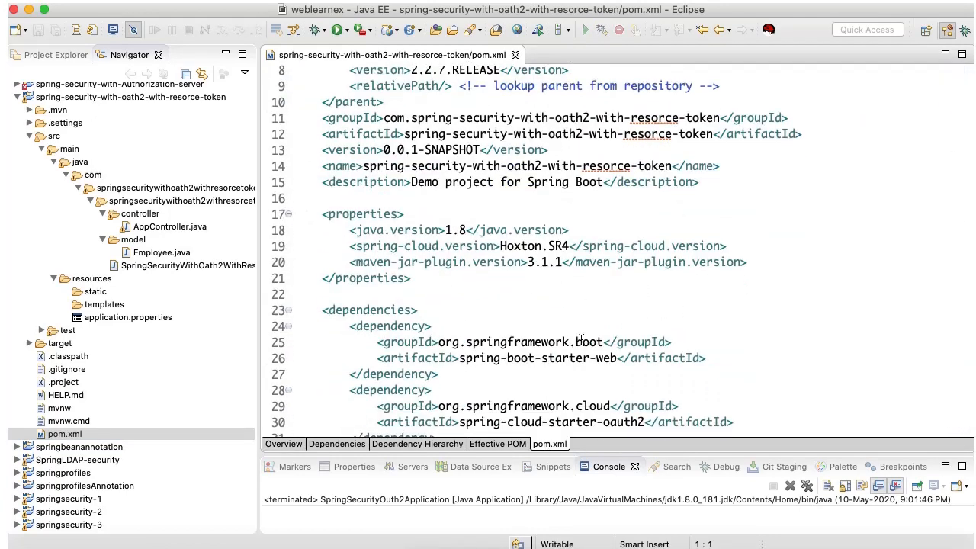
scroll(down, 3)
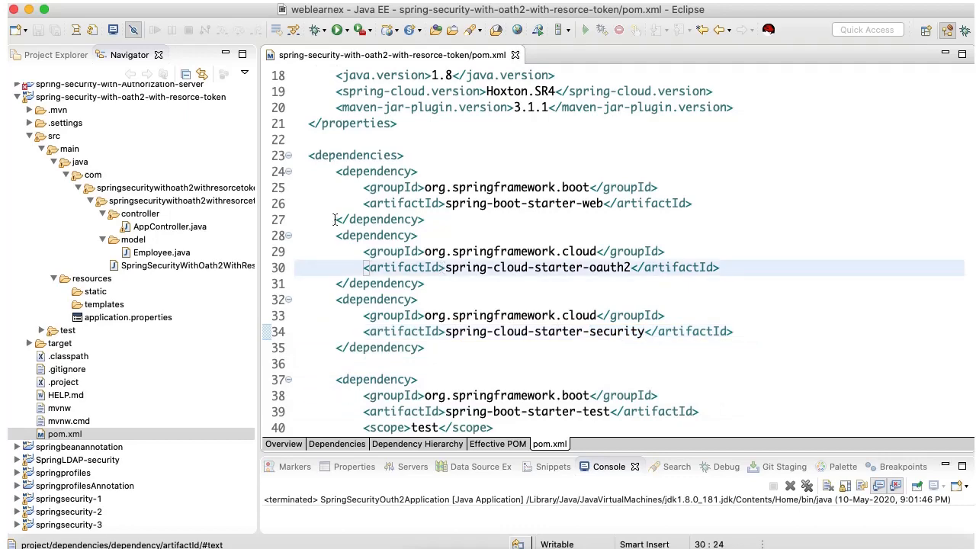
scroll(down, 3)
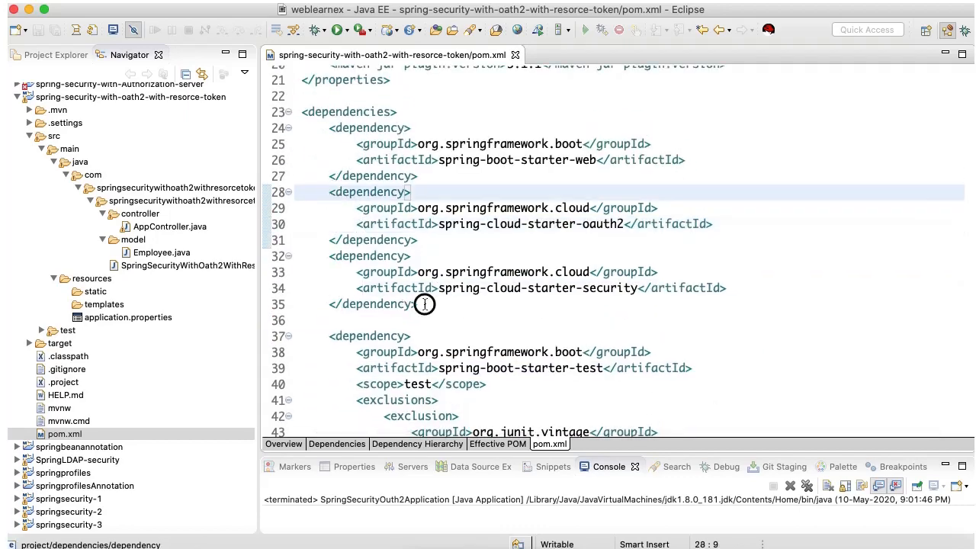
drag(411, 192, 418, 304)
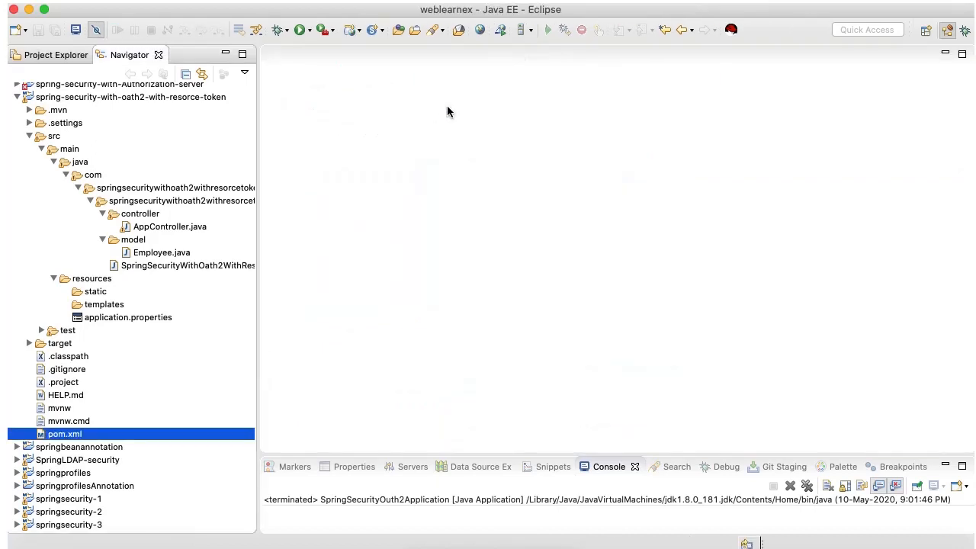
mouse_move(159, 271)
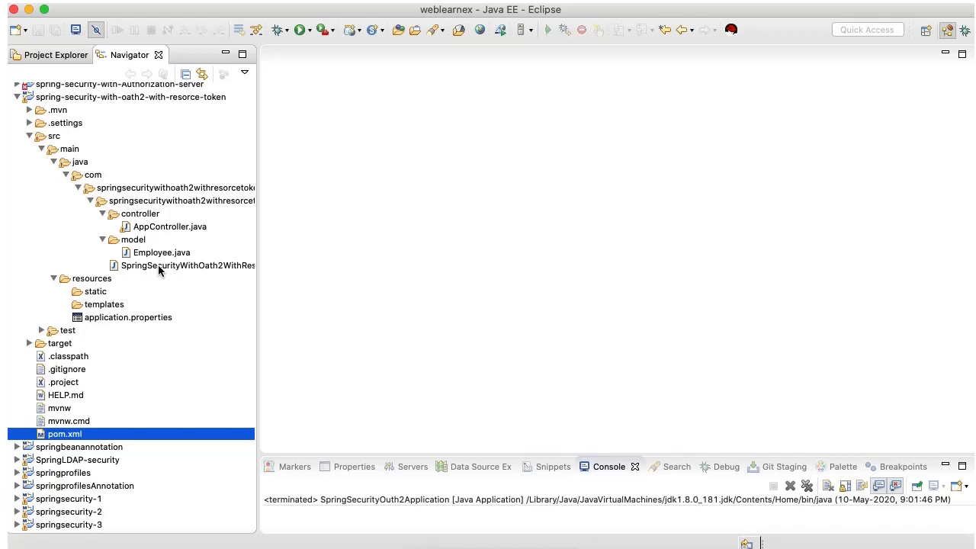
click(186, 265)
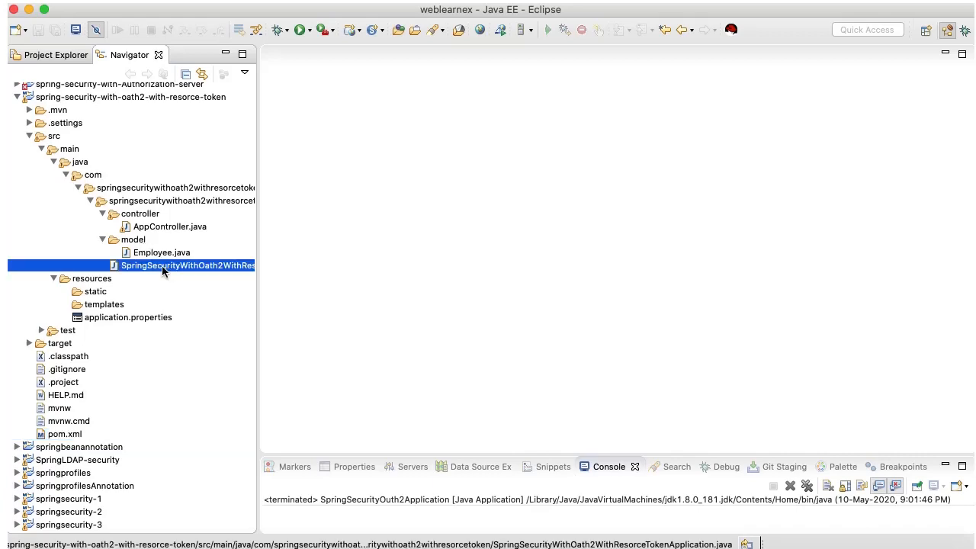
double_click(186, 265)
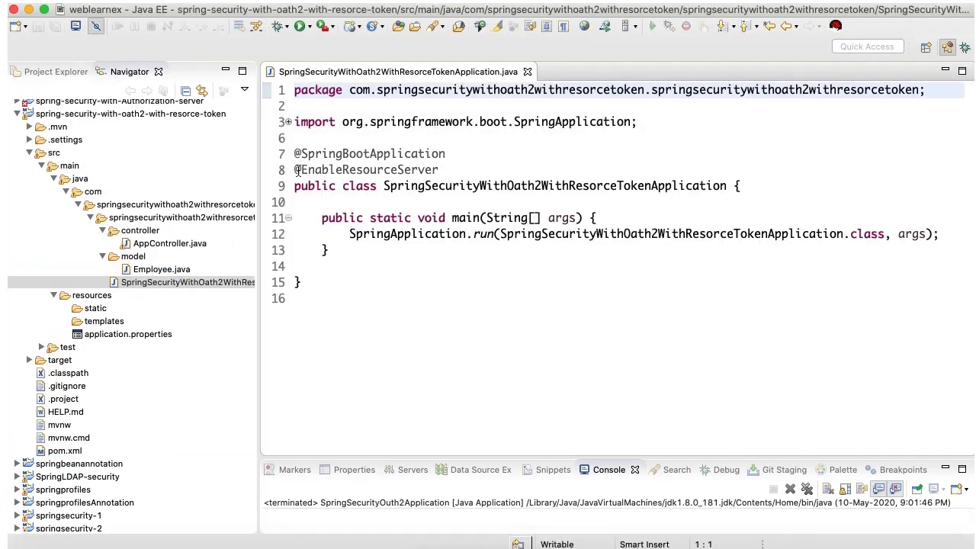
click(451, 169)
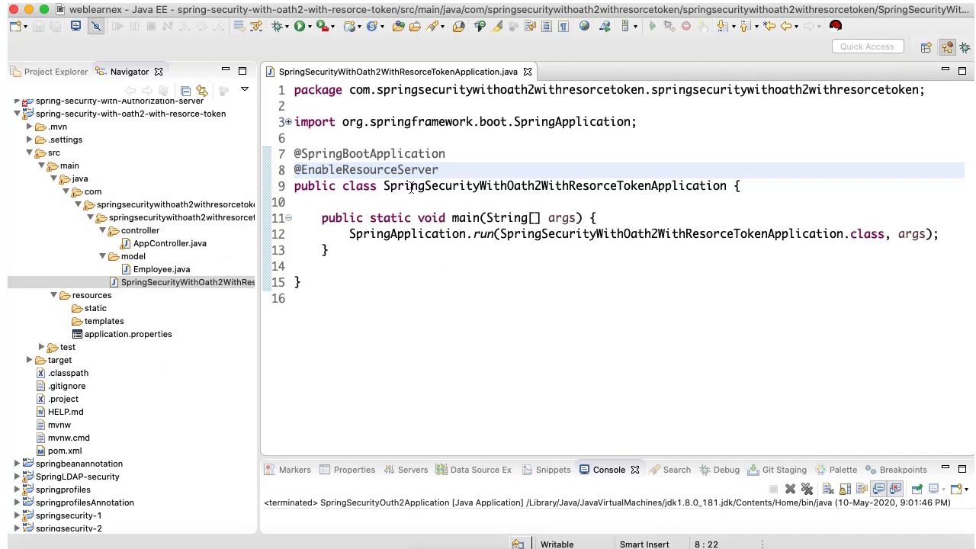
click(170, 242)
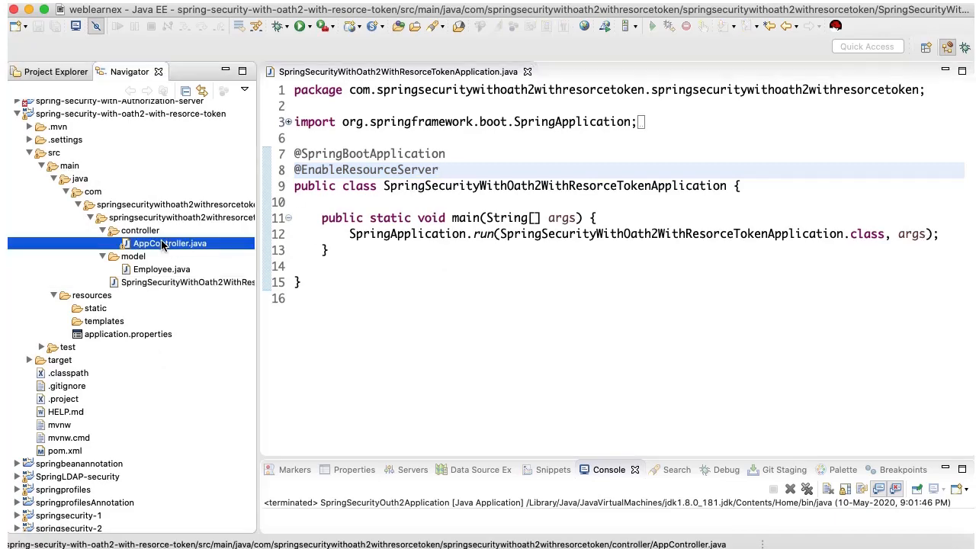
double_click(171, 242)
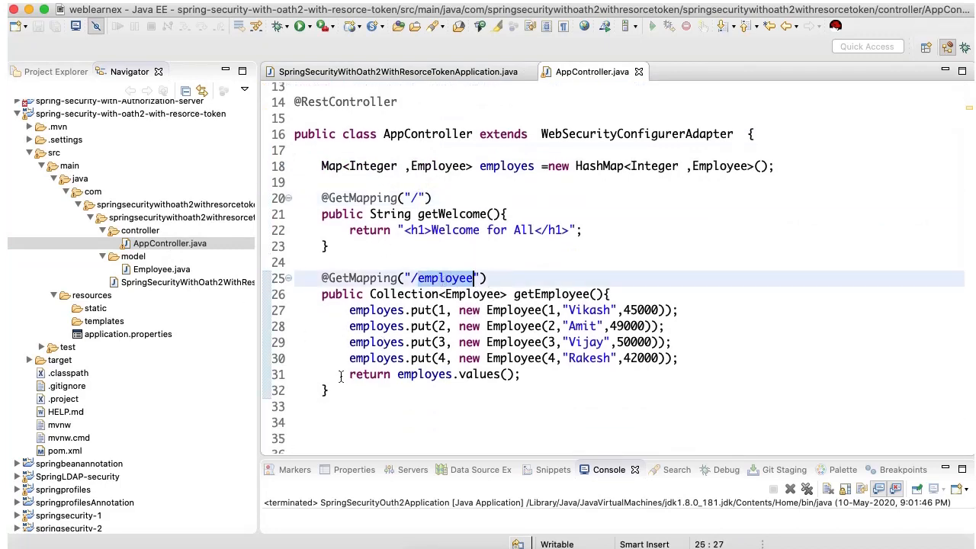
scroll(up, 3)
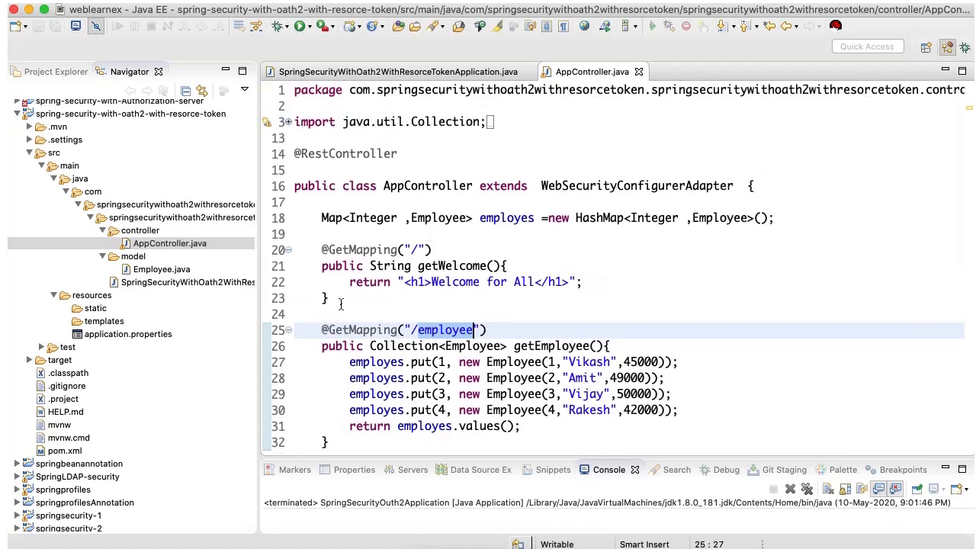
click(335, 314)
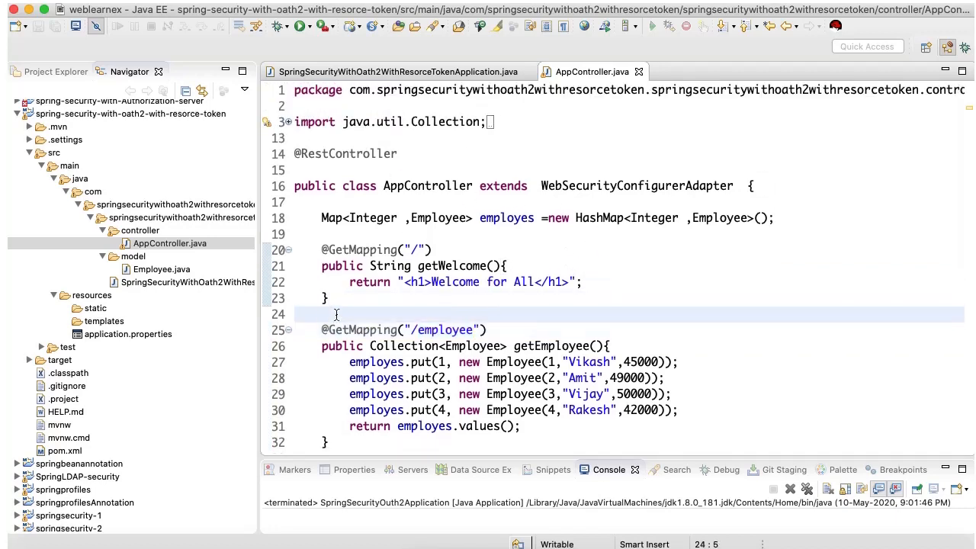
click(549, 320)
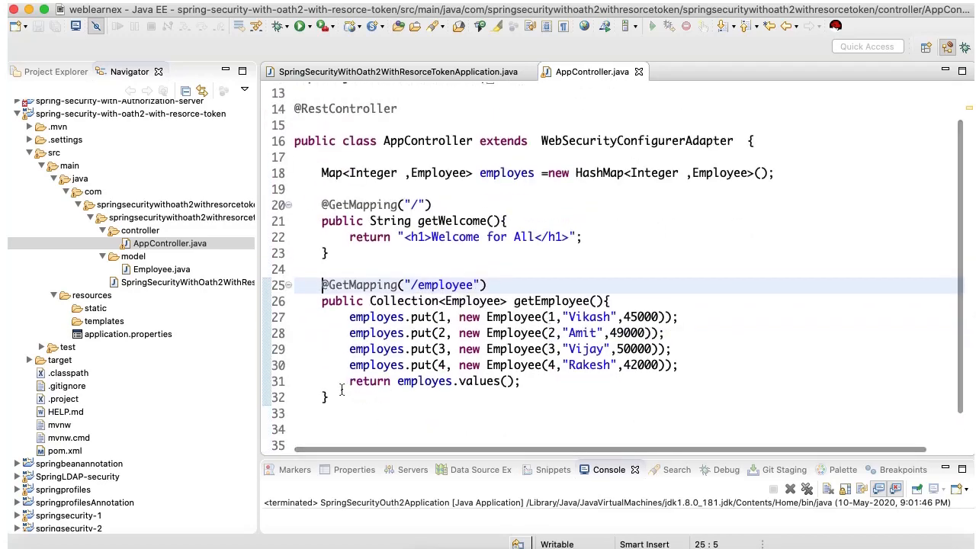
click(328, 397)
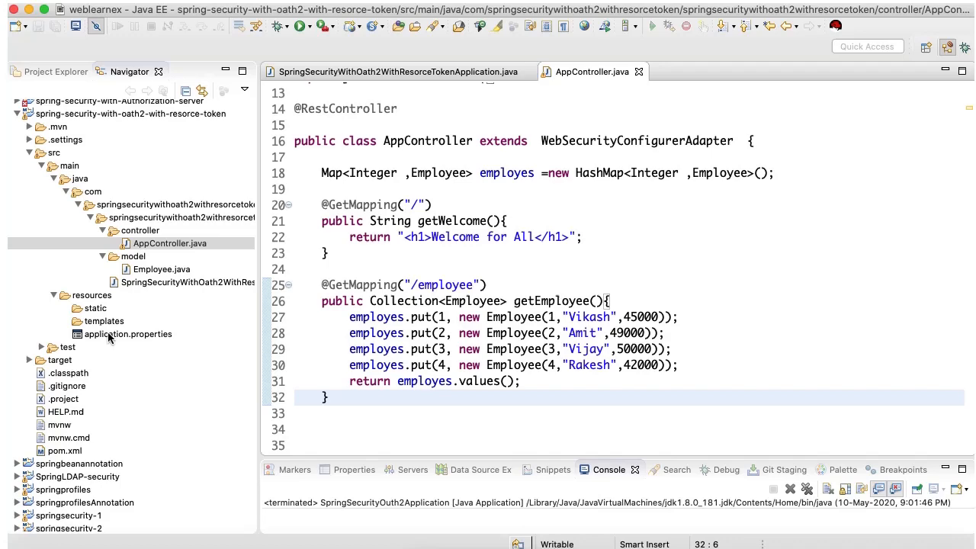
click(128, 334)
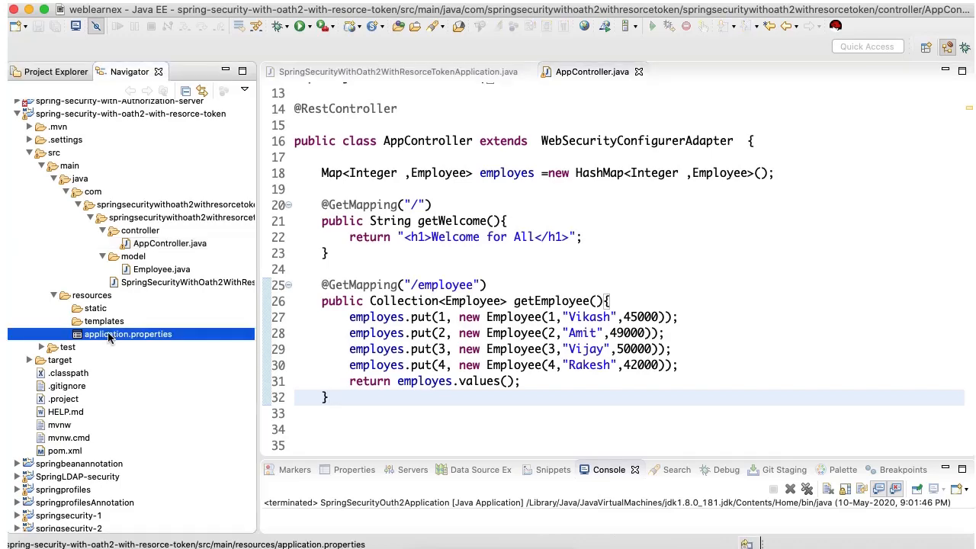
- Open the resource server's application.properties and the spring-security-outh2 client's application.yml
double_click(128, 334)
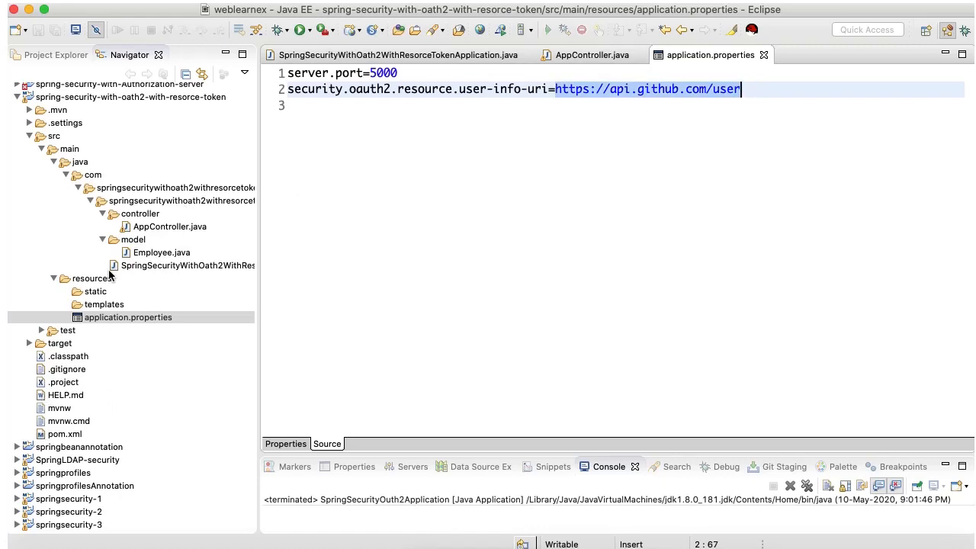
scroll(up, 3)
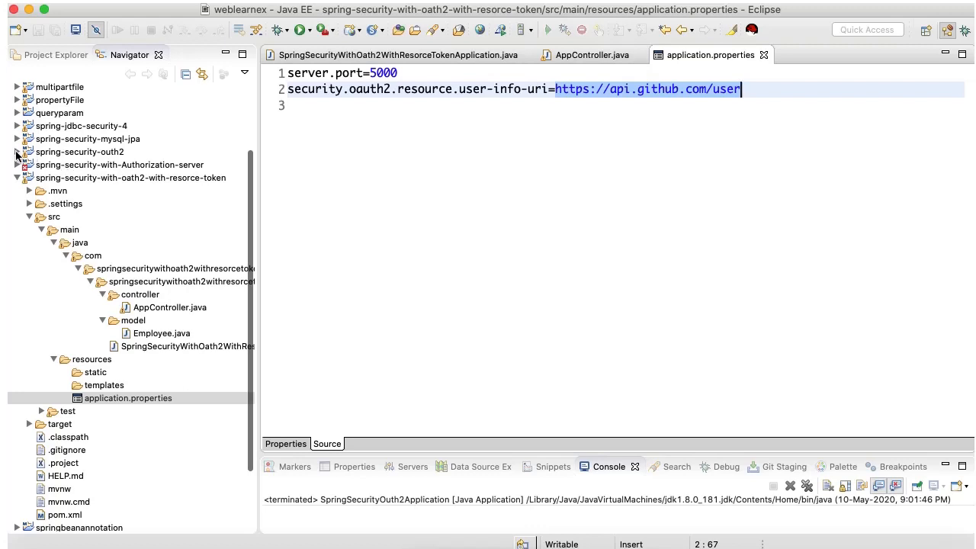
click(16, 152)
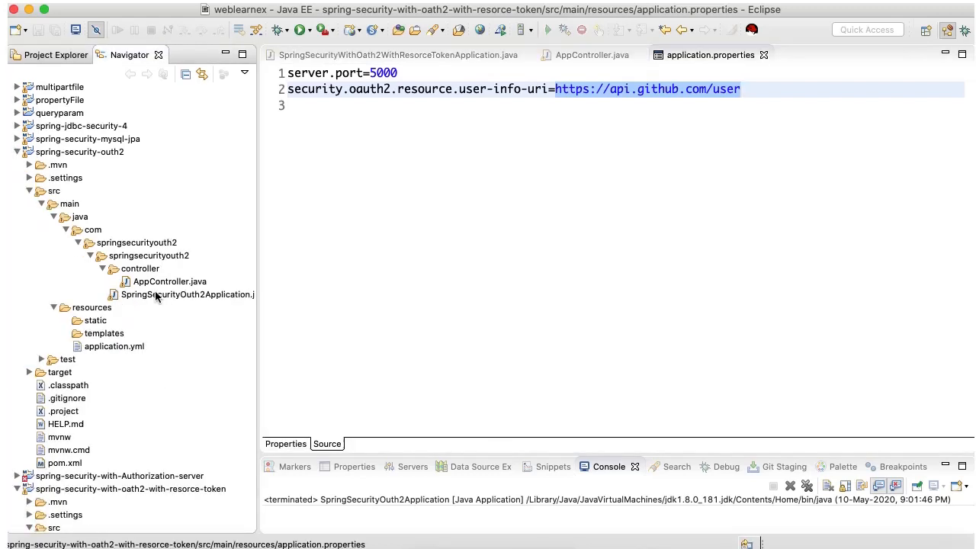
mouse_move(110, 351)
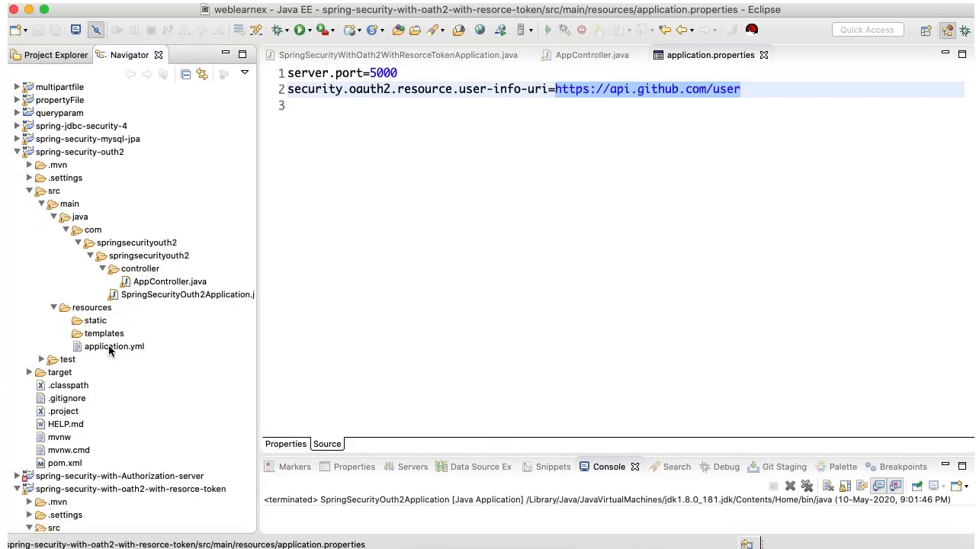
double_click(114, 346)
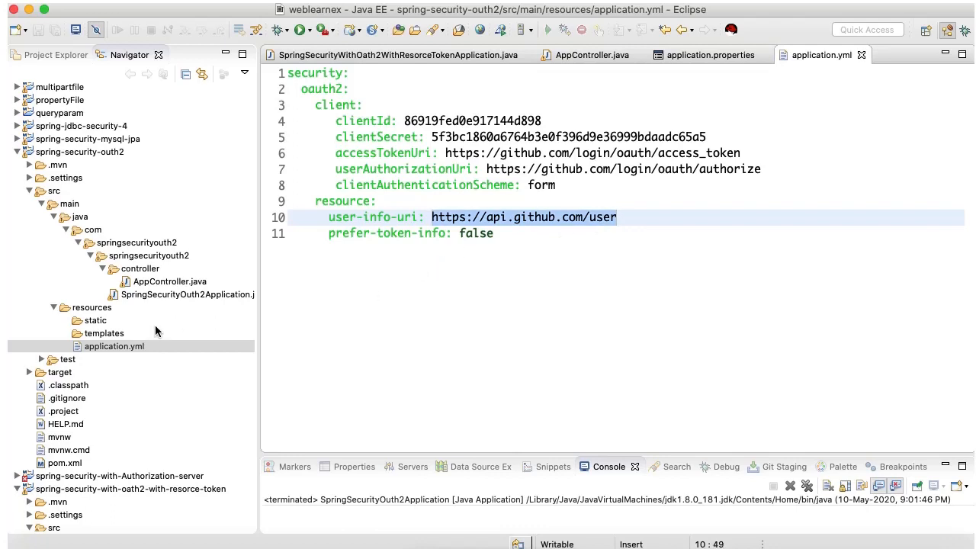
click(171, 281)
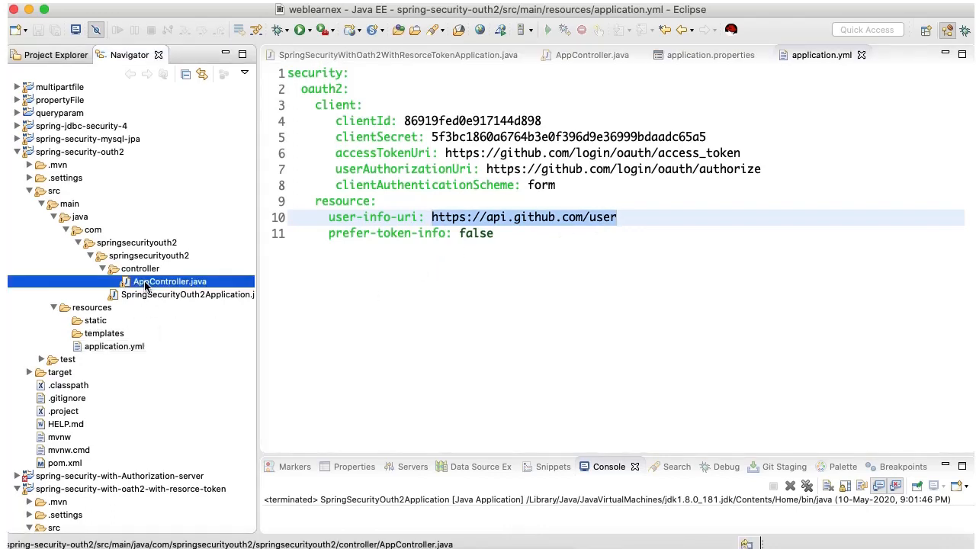
double_click(170, 280)
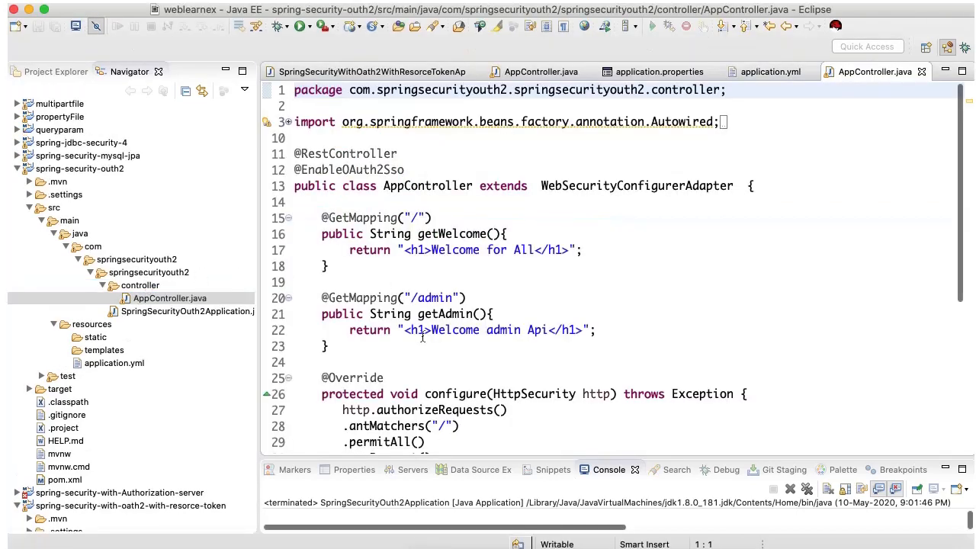
scroll(down, 3)
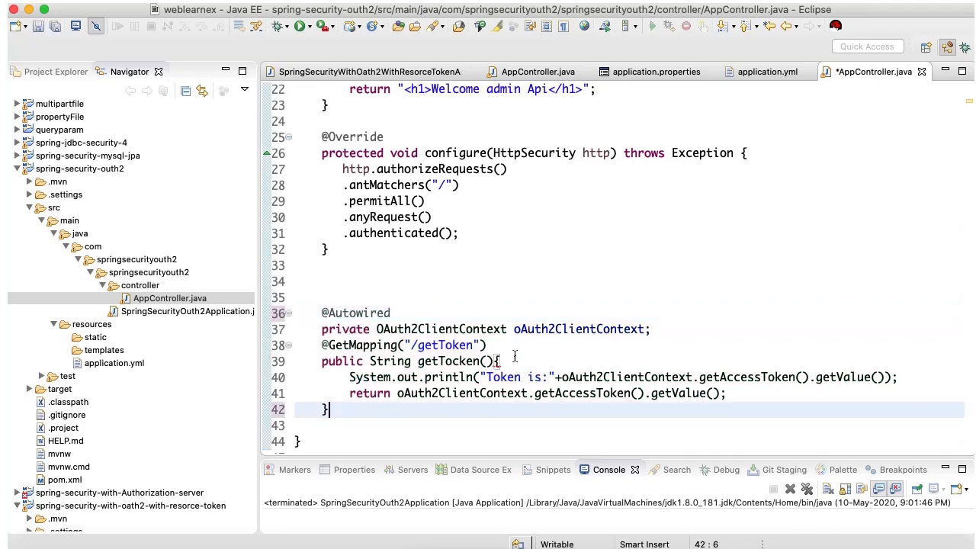
key(Return)
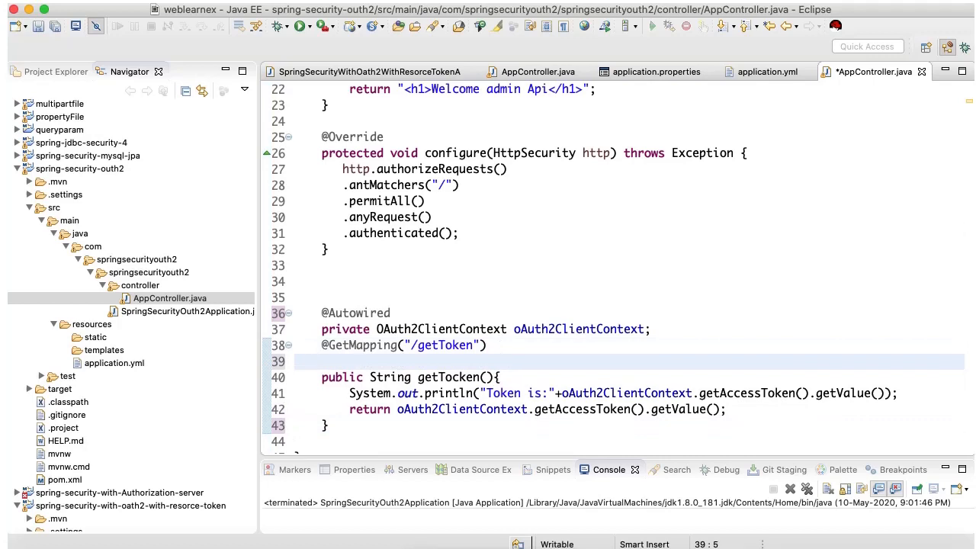
key(Delete)
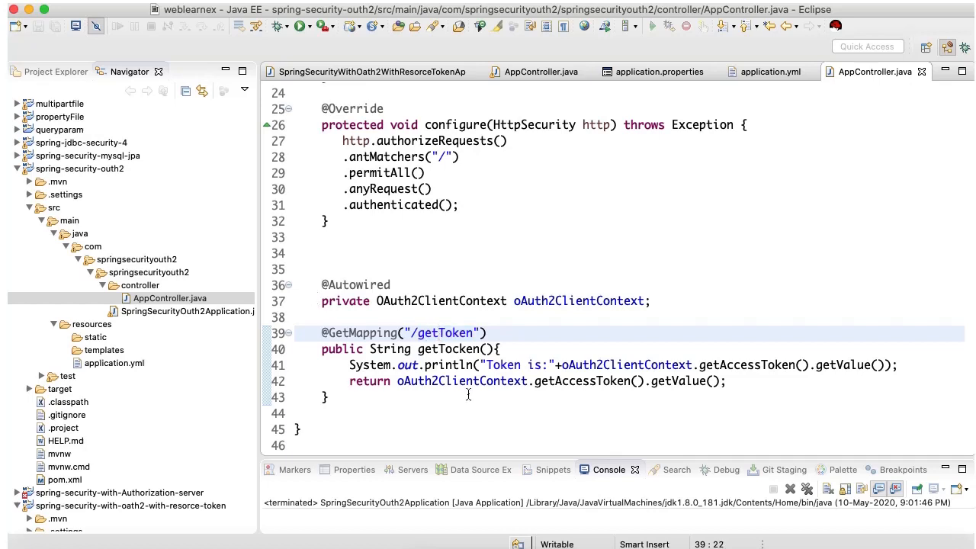
mouse_move(421, 382)
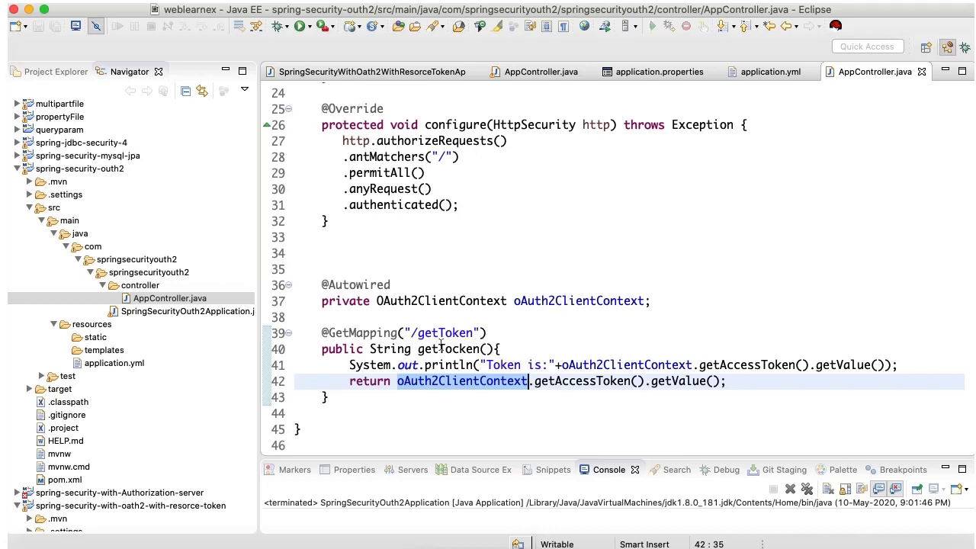
scroll(down, 3)
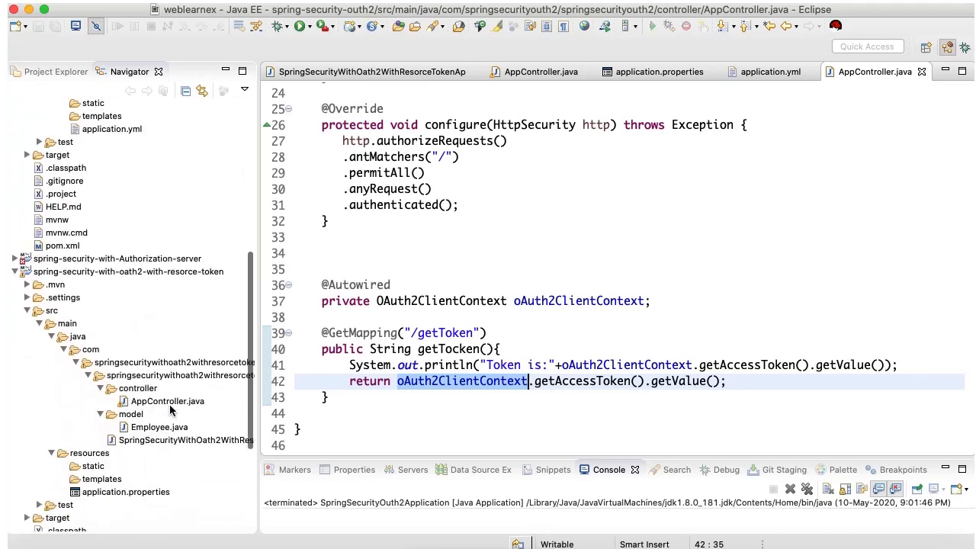
- Point out the OAuth2ClientContext field and the token getValue return, then select the resource server project
click(541, 71)
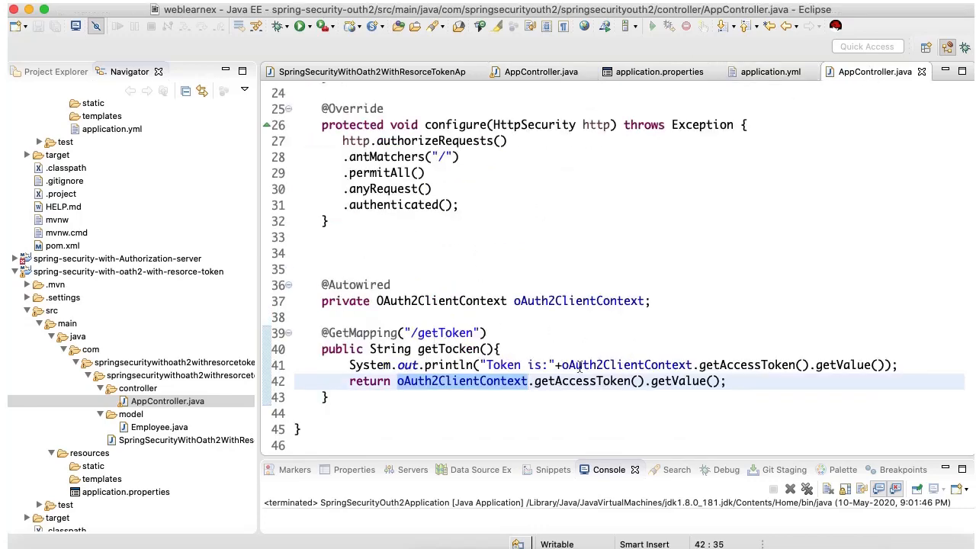
click(441, 301)
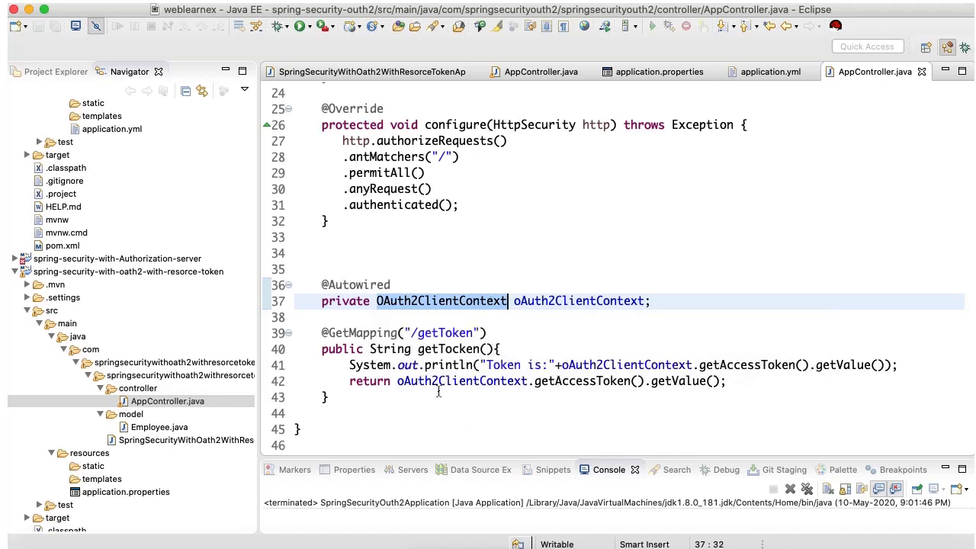
click(560, 381)
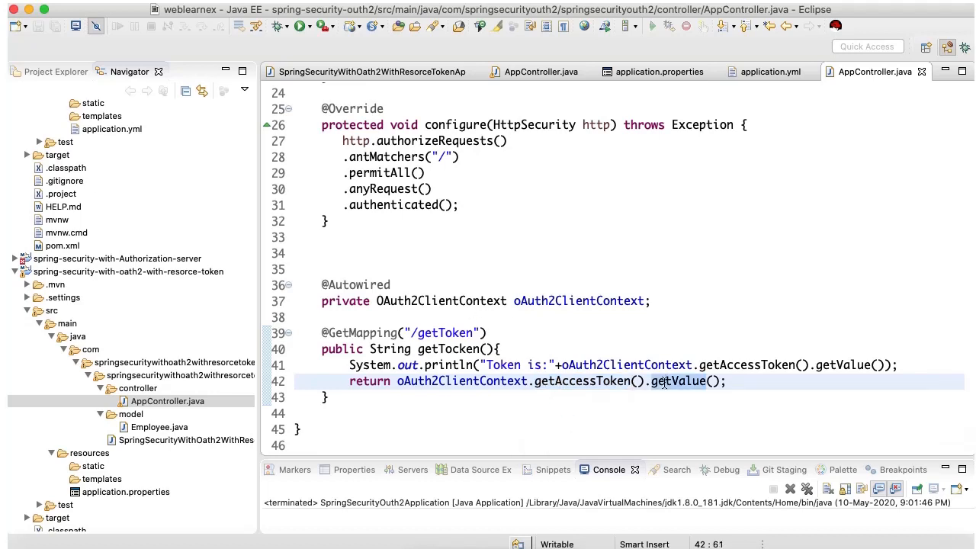
click(731, 381)
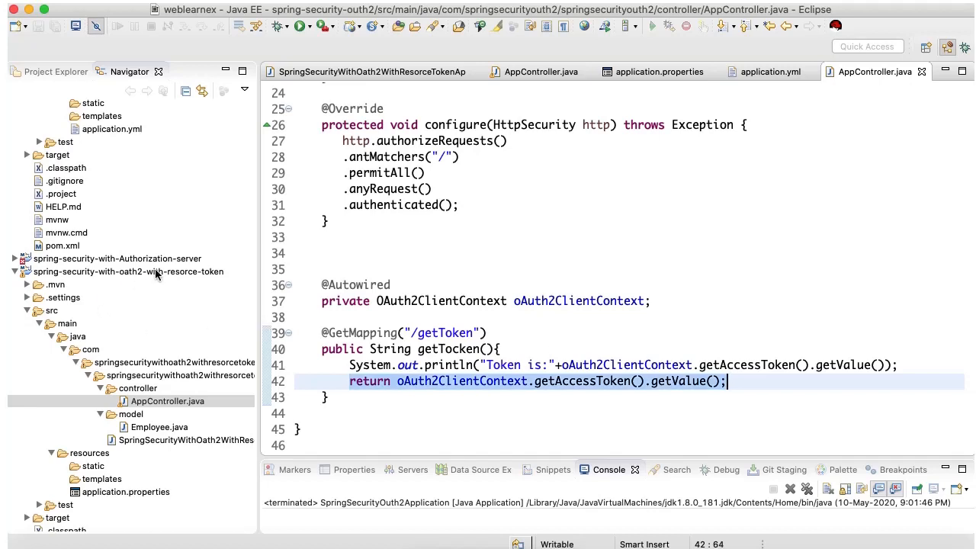
click(128, 271)
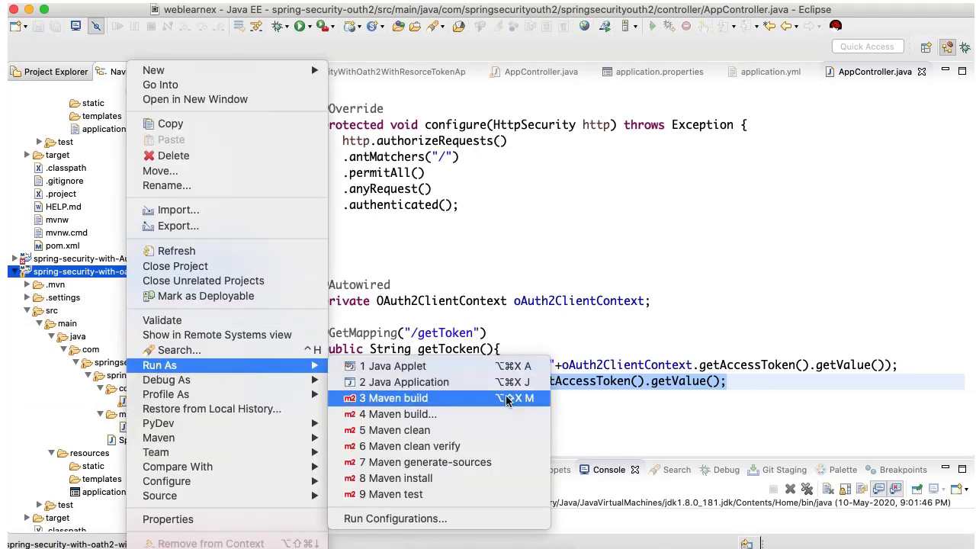
mouse_move(426, 430)
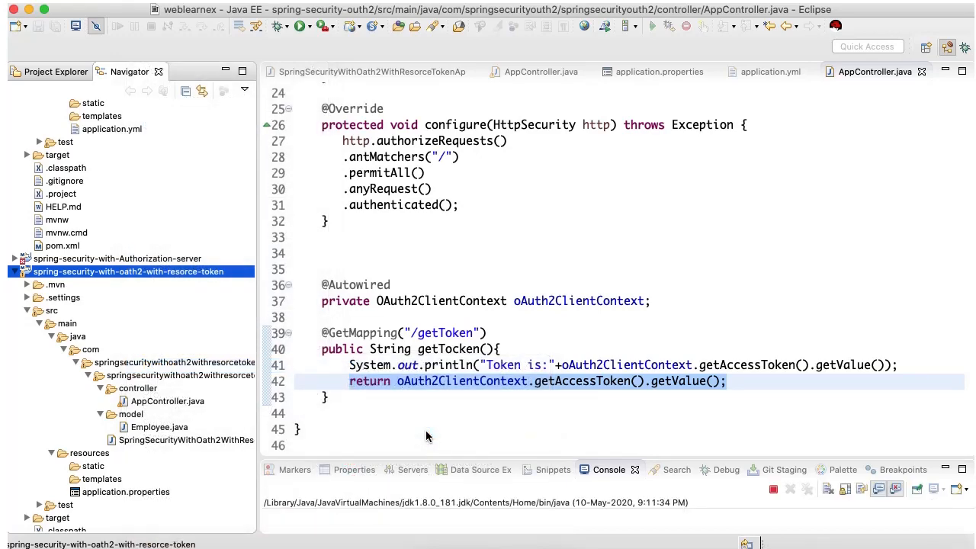
mouse_move(475, 445)
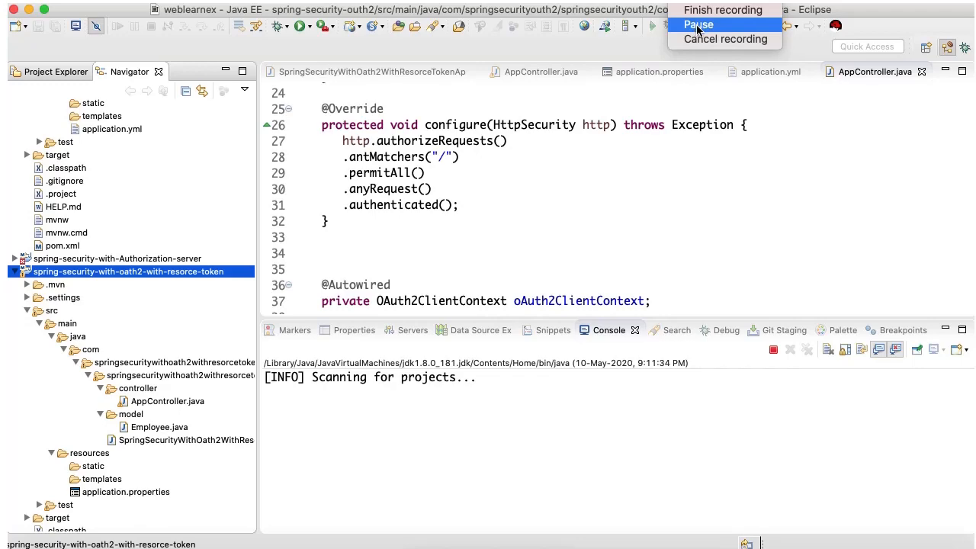
- Run SpringSecurityOuth2Application as a Java application from its context menu
click(698, 24)
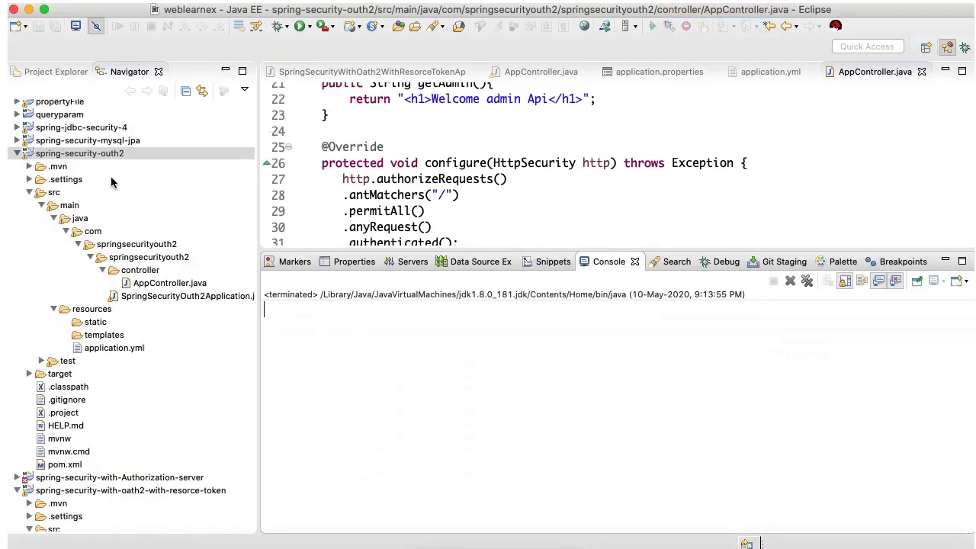
right_click(186, 296)
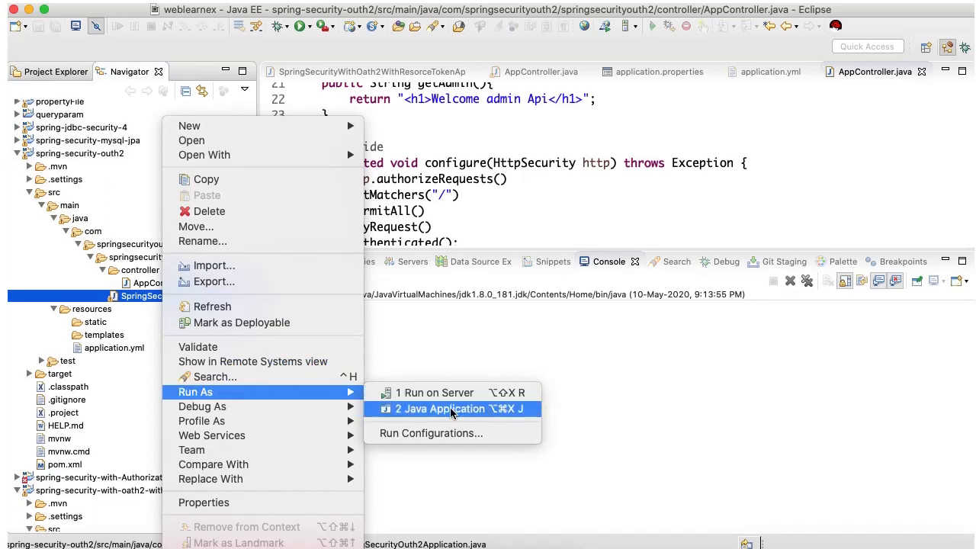
mouse_move(440, 415)
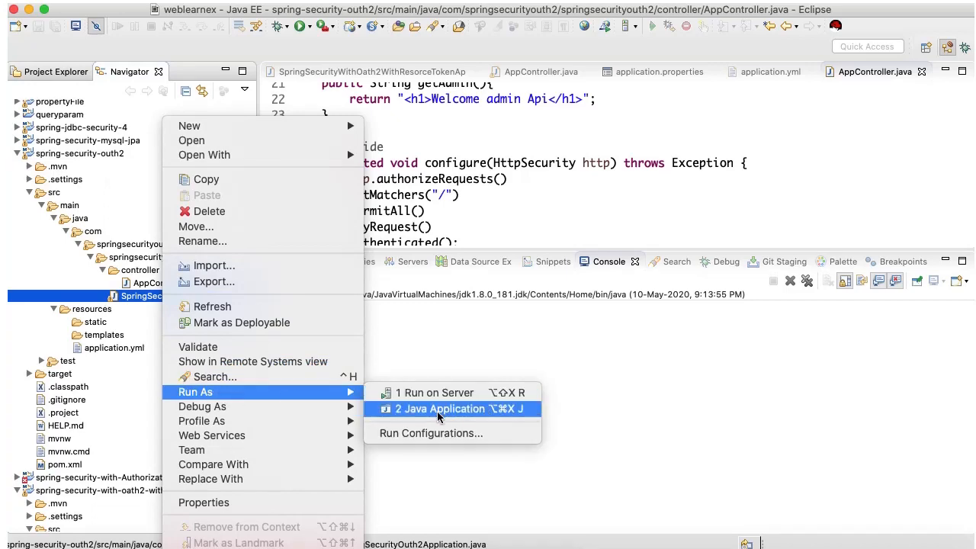
click(441, 408)
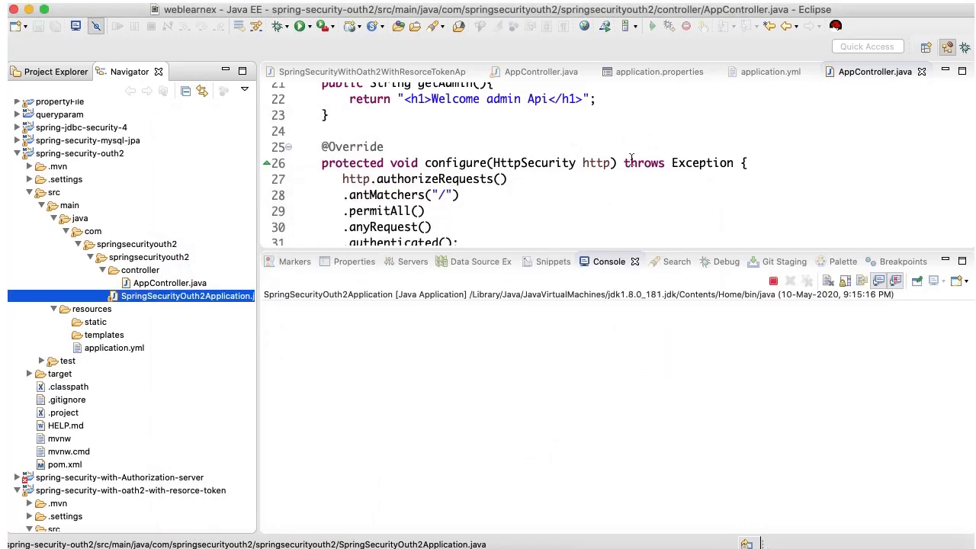
click(836, 24)
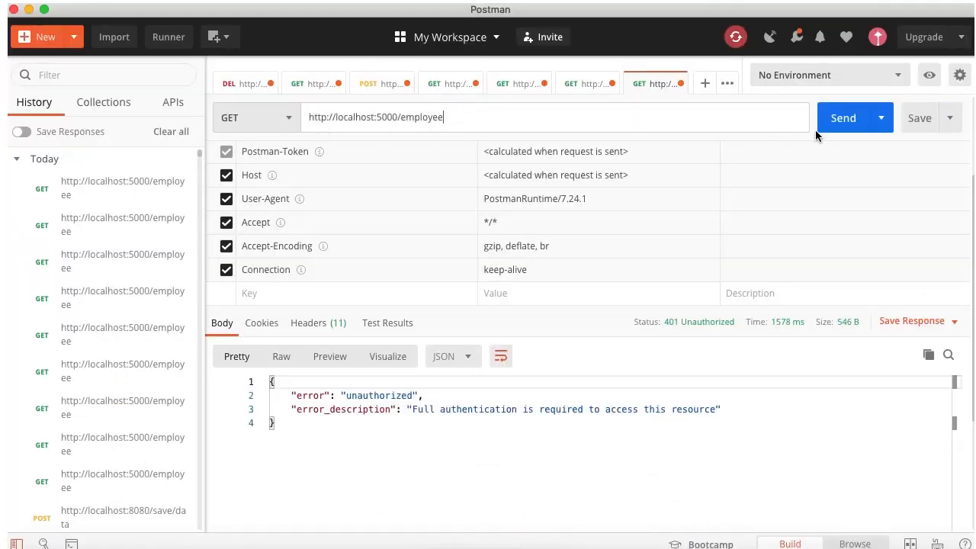
- Resend the /employee request (401 Unauthorized) and set its authorization type to Basic Auth
click(842, 117)
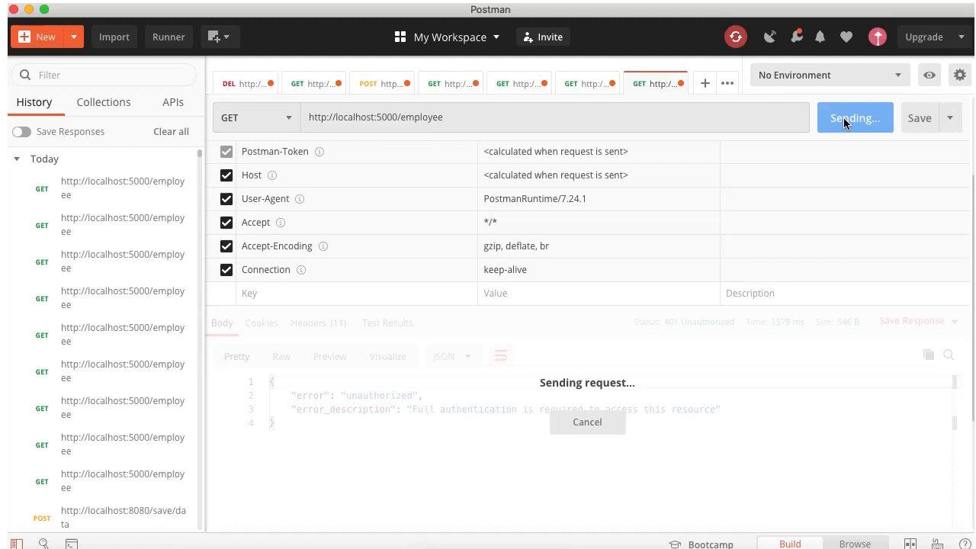
click(854, 118)
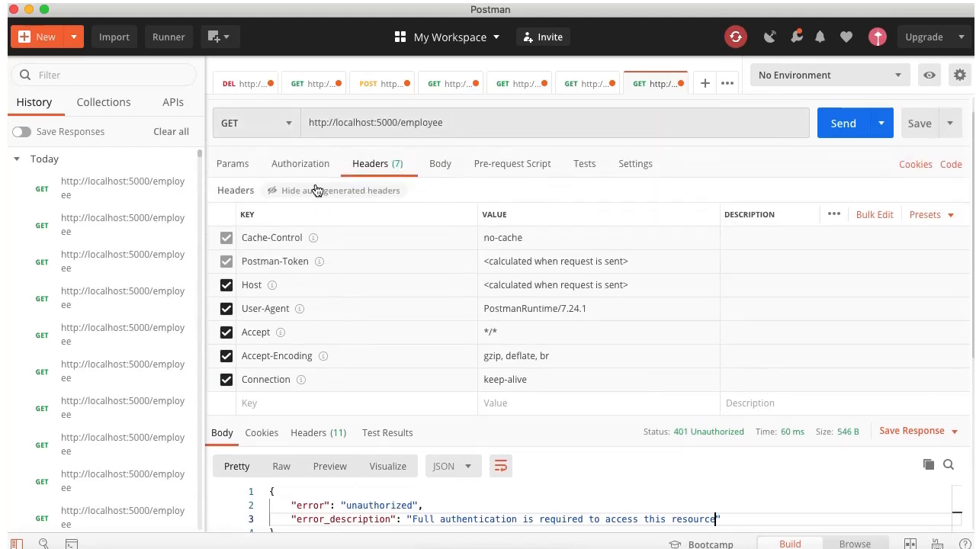
click(299, 163)
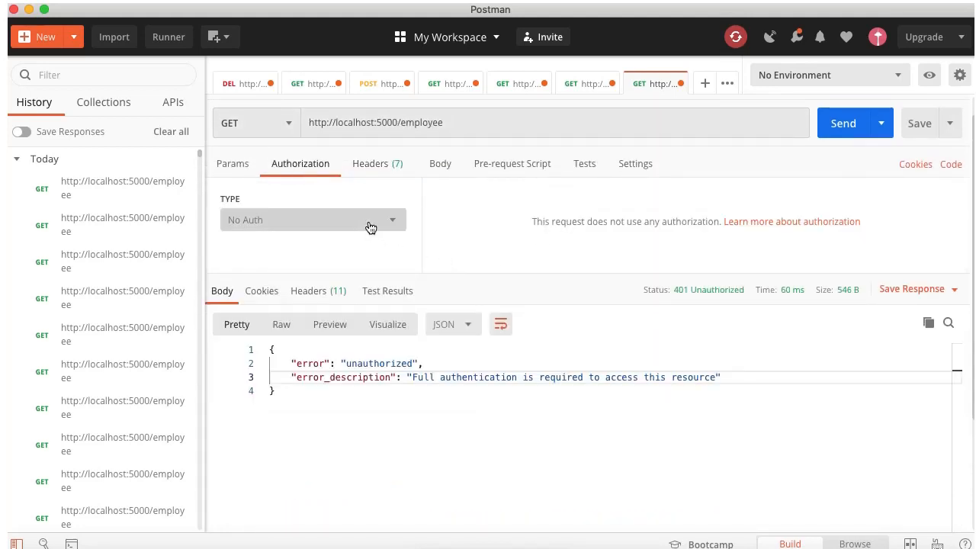
click(312, 219)
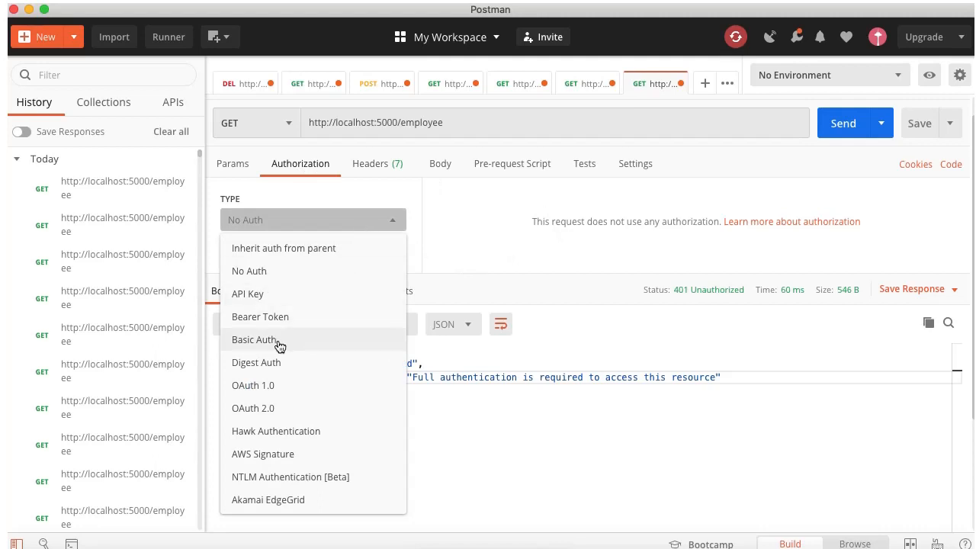
click(255, 339)
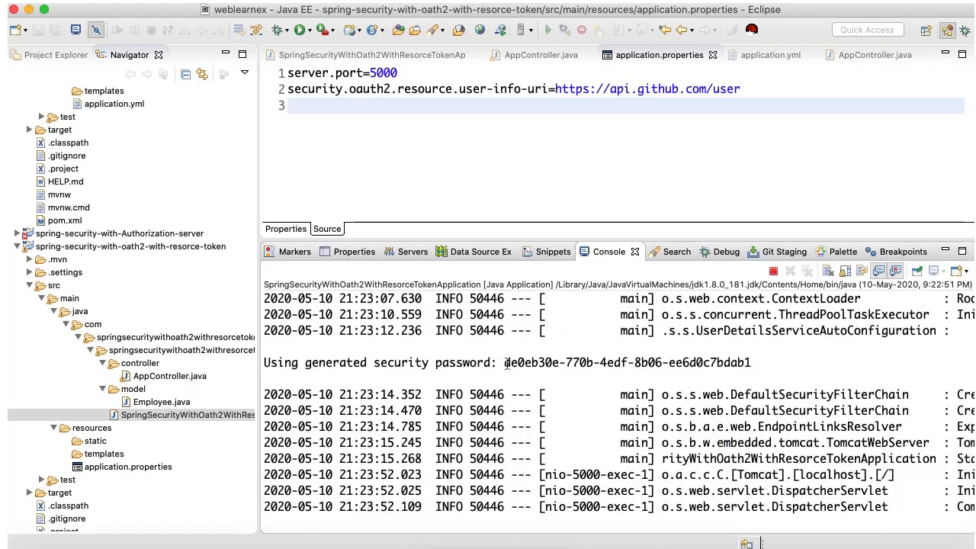
- Select the generated security password in the resource server's console output
double_click(625, 363)
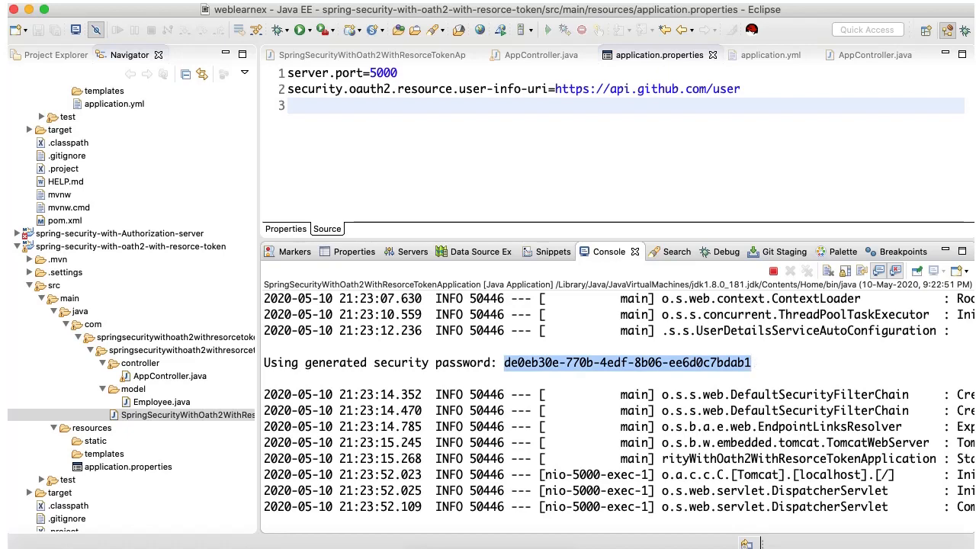
mouse_move(676, 526)
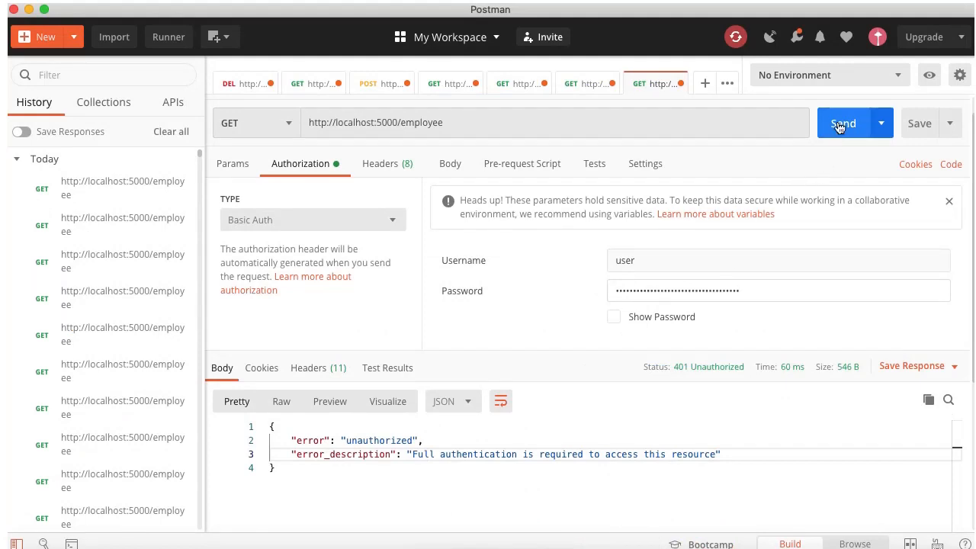
- Send /employee with Basic Auth for user and highlight the full-authentication-required error description
click(841, 122)
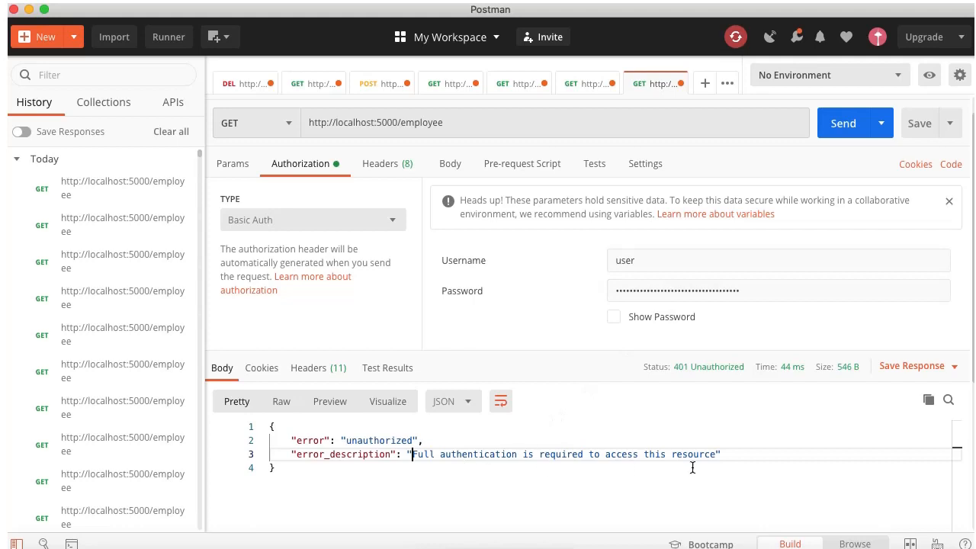
click(716, 454)
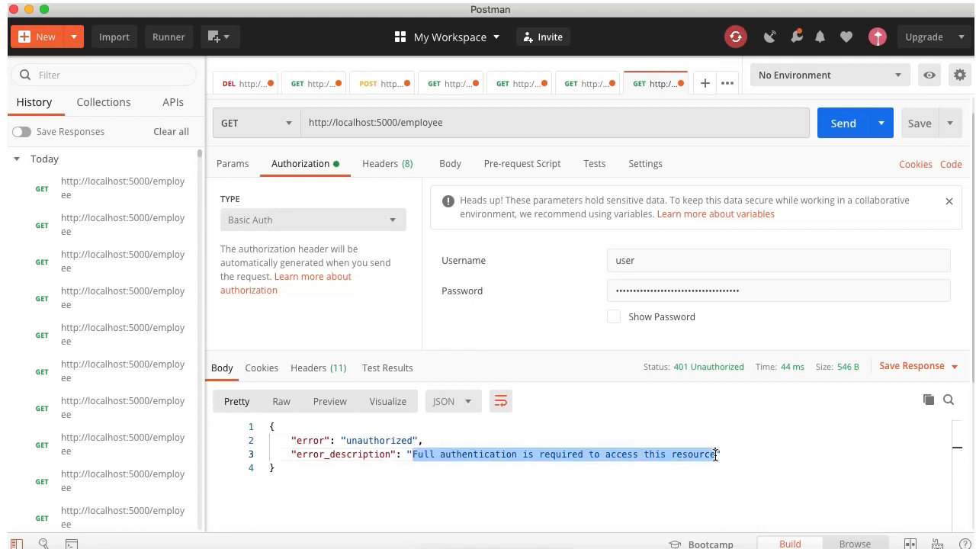
mouse_move(678, 526)
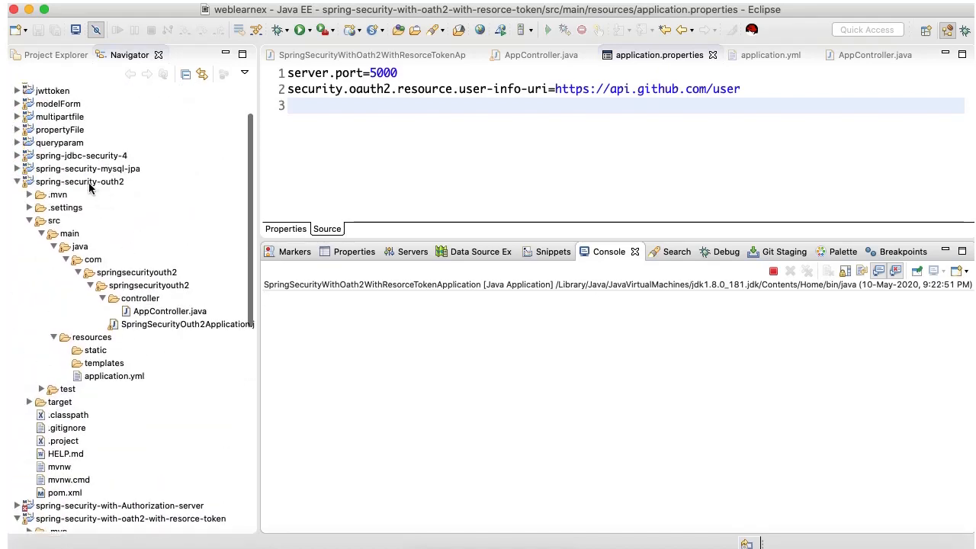
- Review the client's getToken method in AppController, its application.yml and its main application class
click(171, 311)
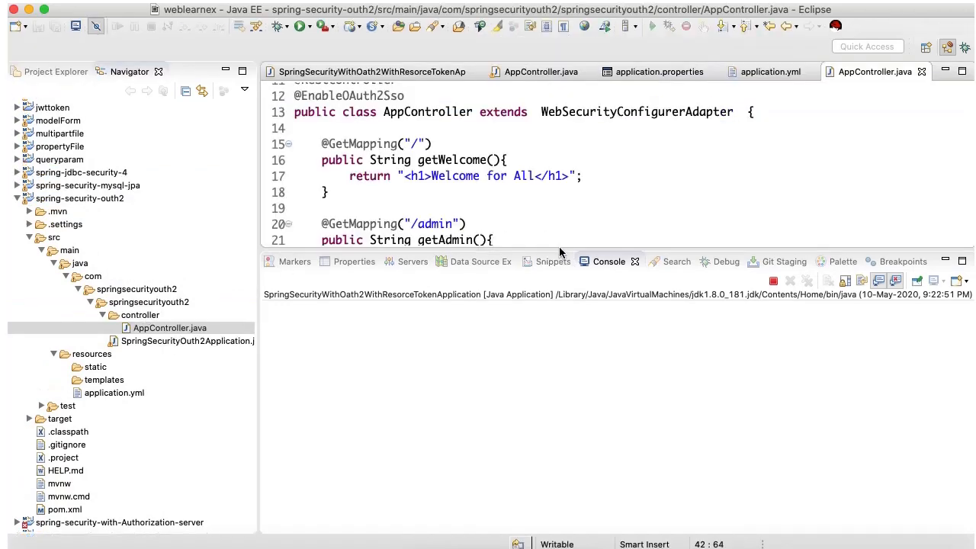
drag(561, 253, 561, 426)
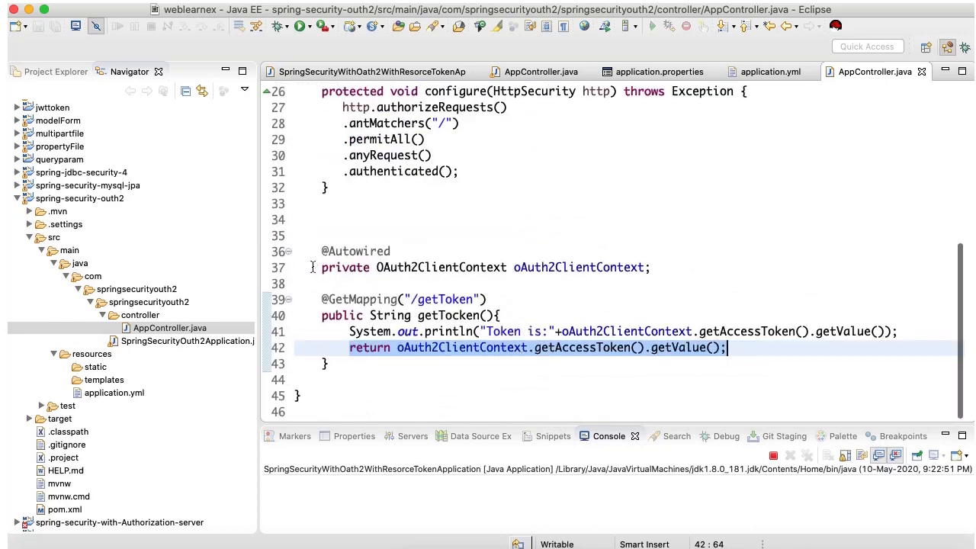
click(404, 299)
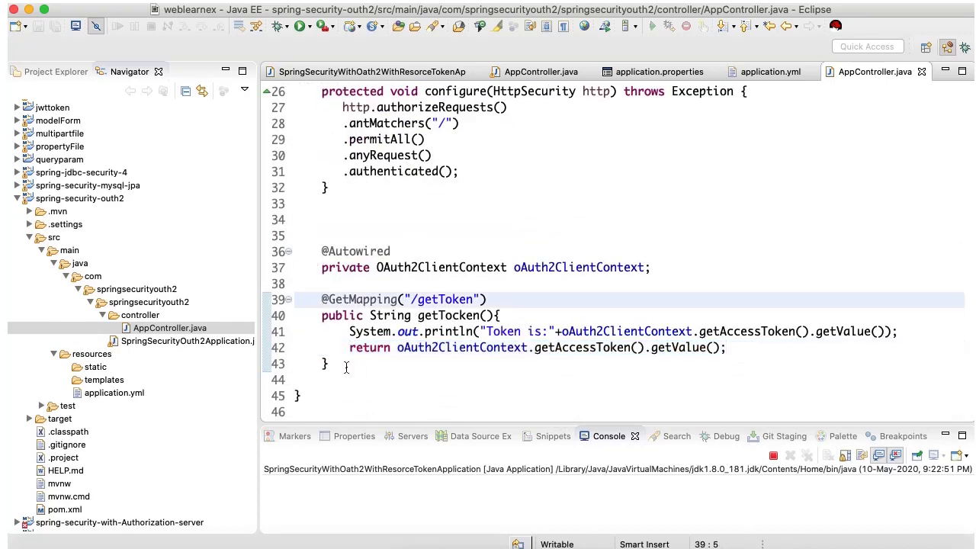
click(344, 363)
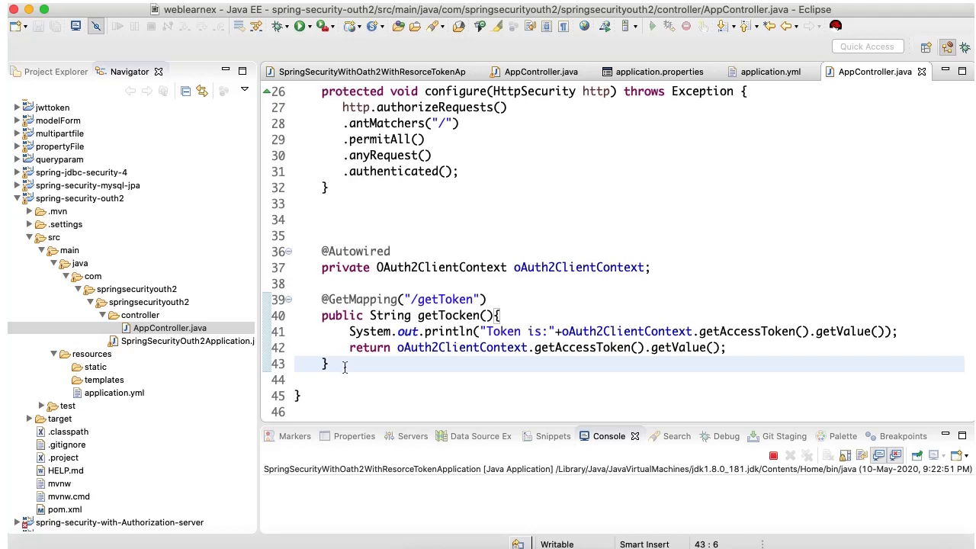
mouse_move(125, 393)
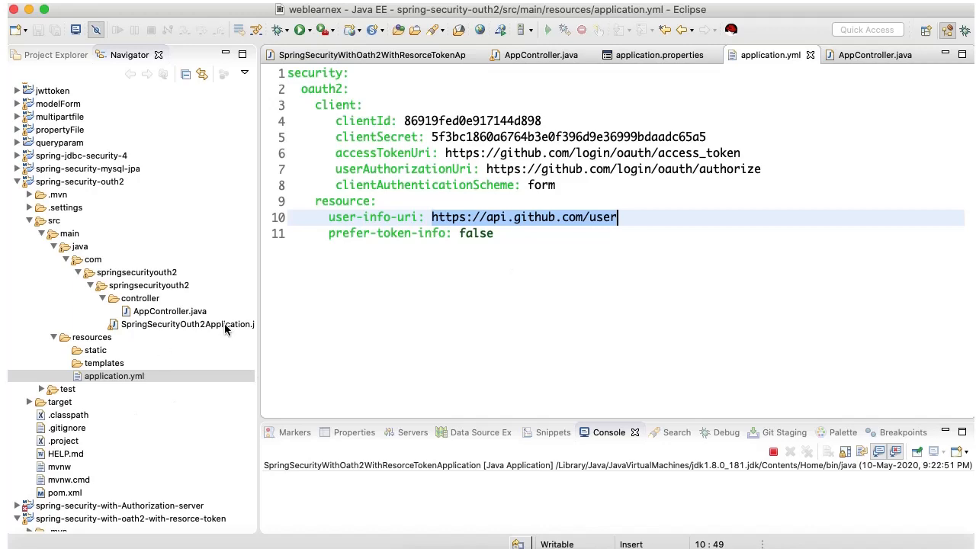
double_click(189, 324)
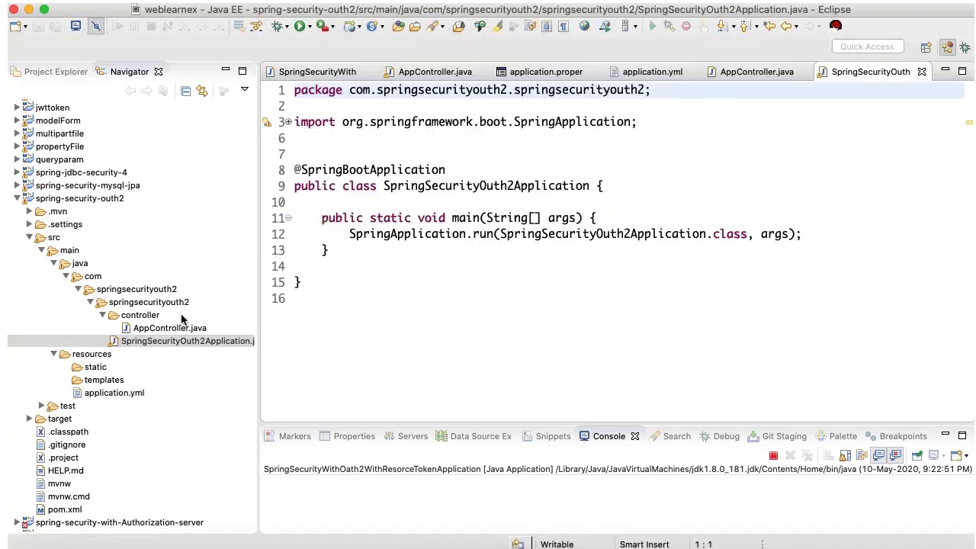
click(169, 327)
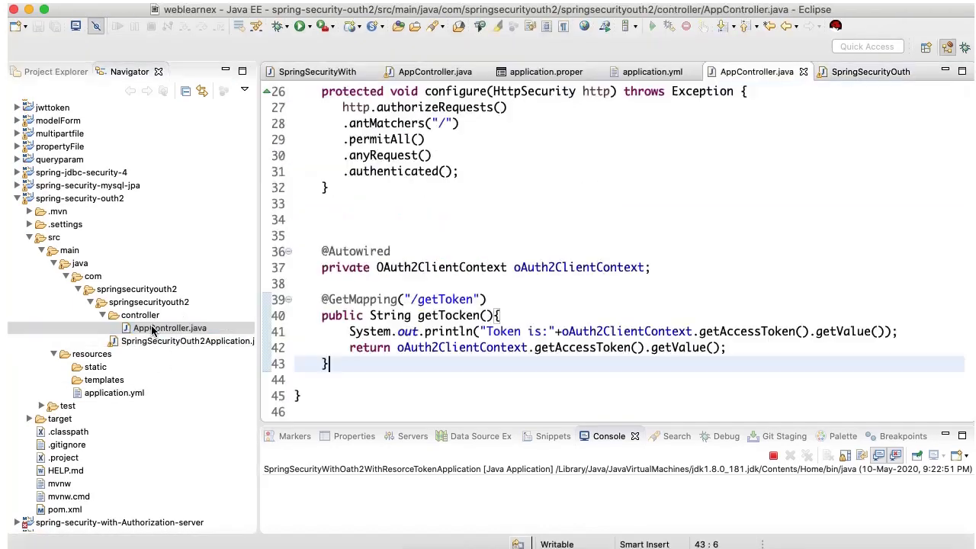
mouse_move(25, 293)
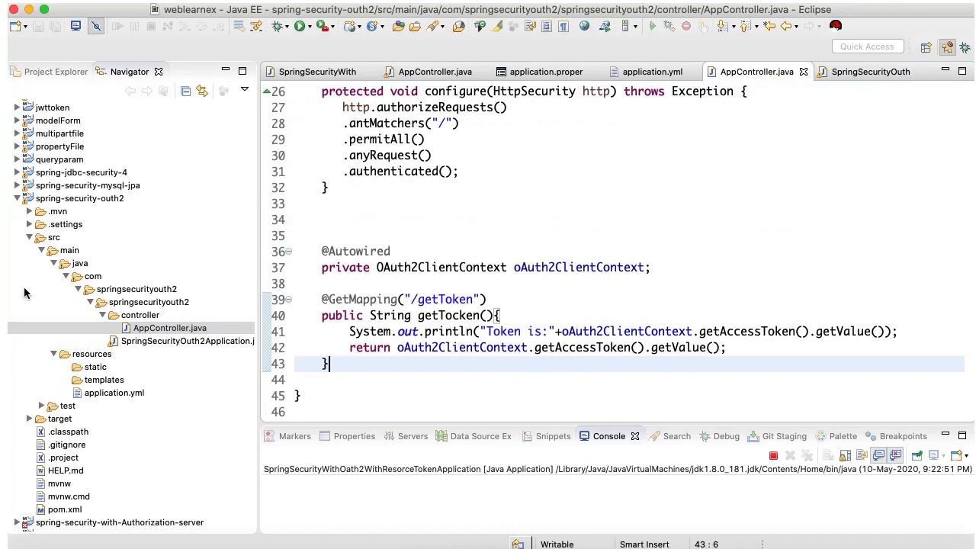
- Run a Maven build on the spring-security-outh2 project and confirm BUILD SUCCESS in the console
click(80, 198)
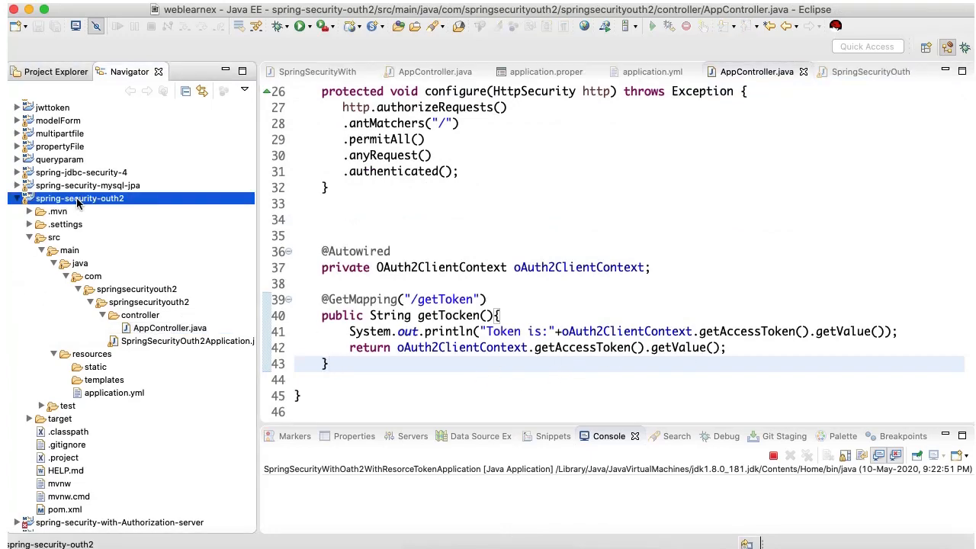
right_click(79, 198)
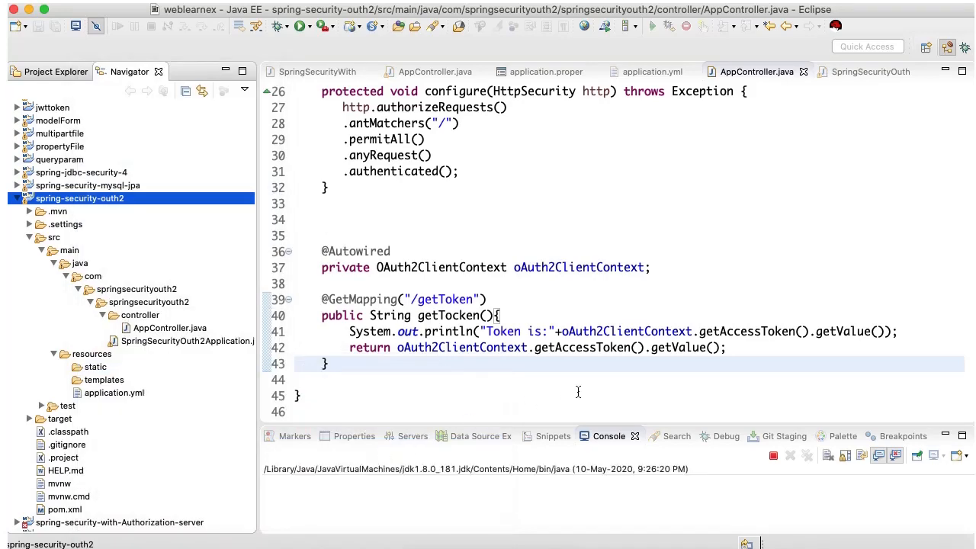
mouse_move(552, 347)
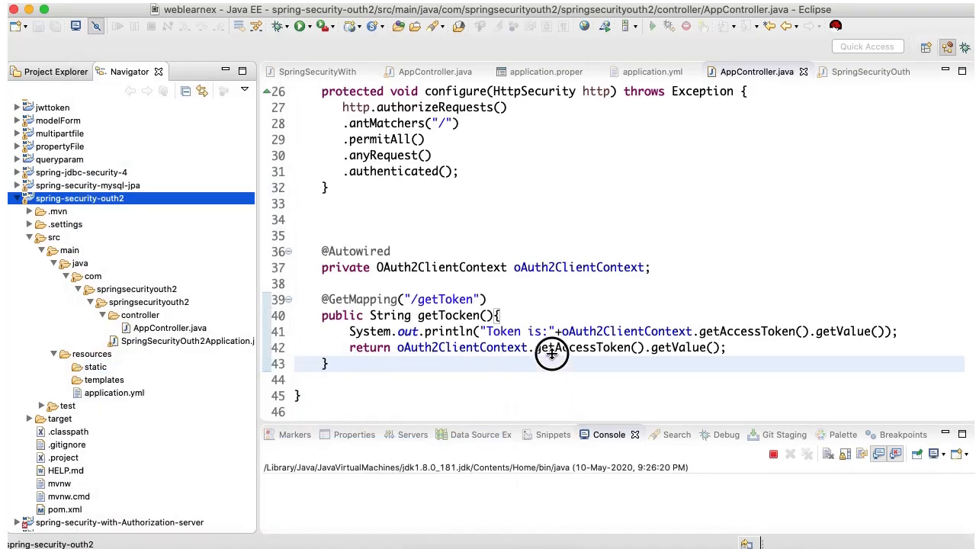
scroll(up, 3)
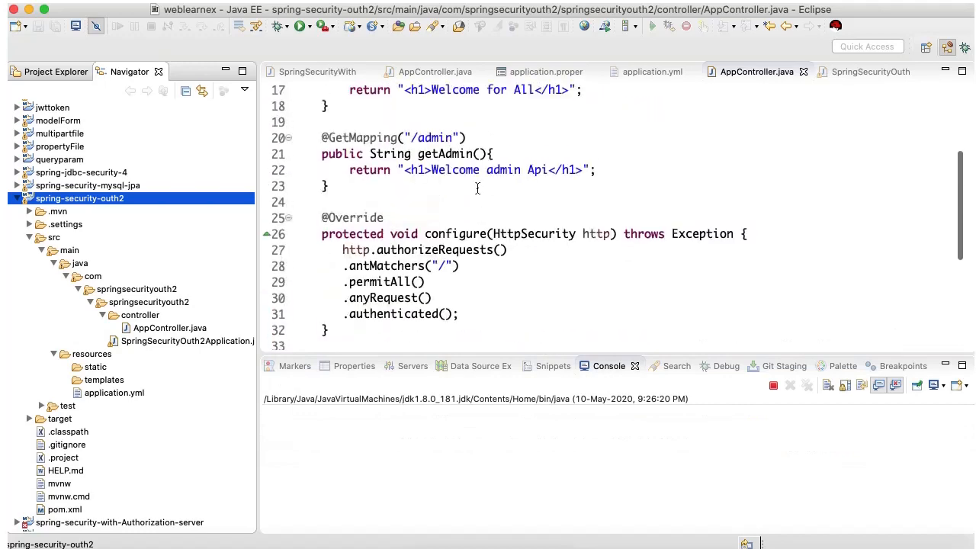
scroll(down, 3)
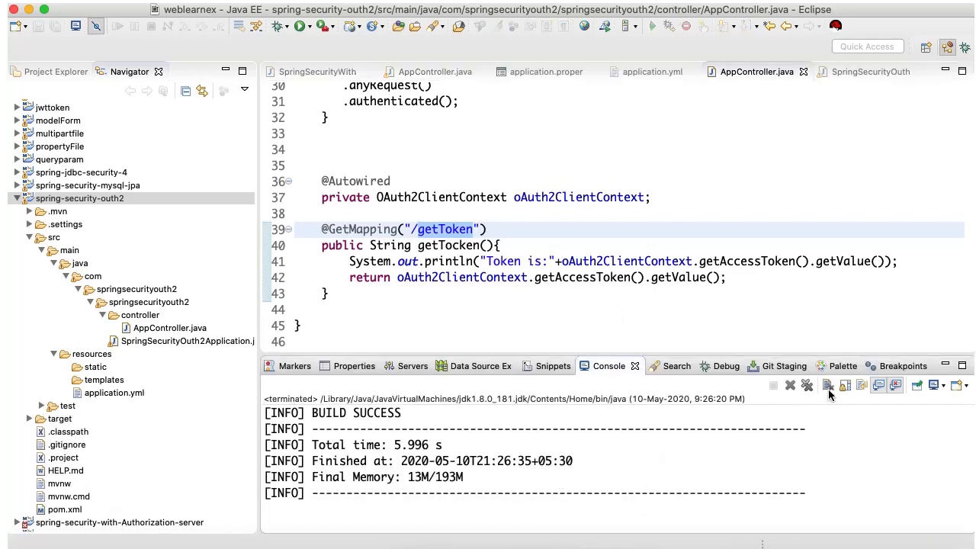
- Clear the console and relaunch the spring-security-outh2 client as a Java application on port 8080
click(826, 384)
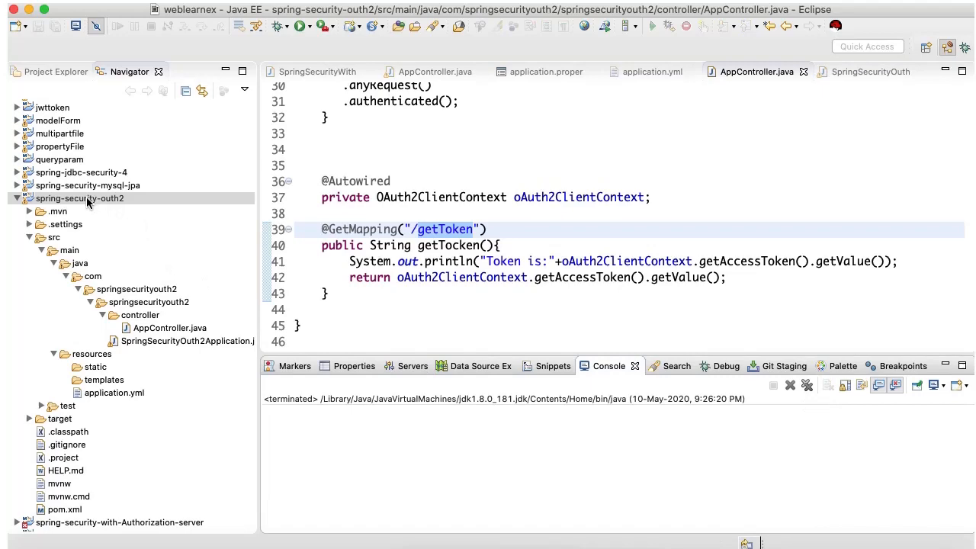
right_click(79, 198)
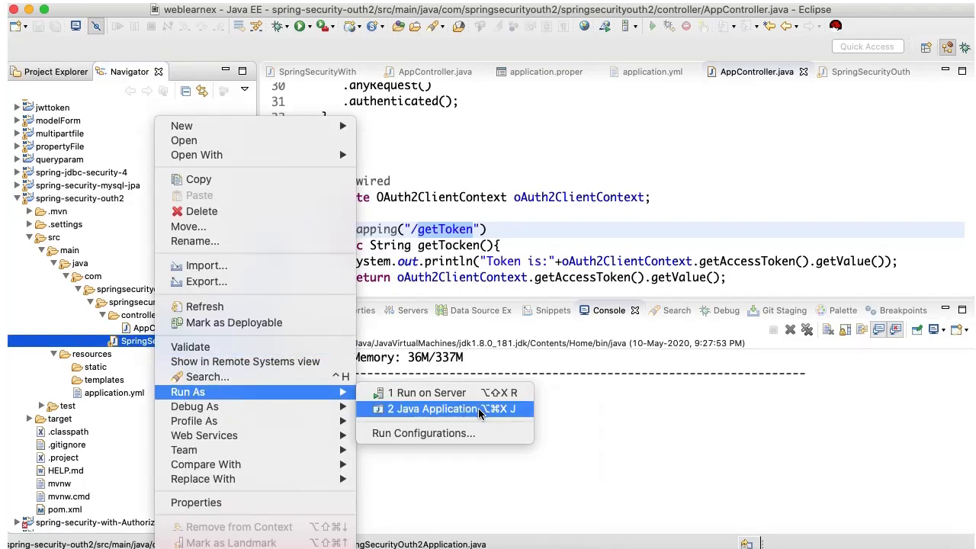
click(433, 408)
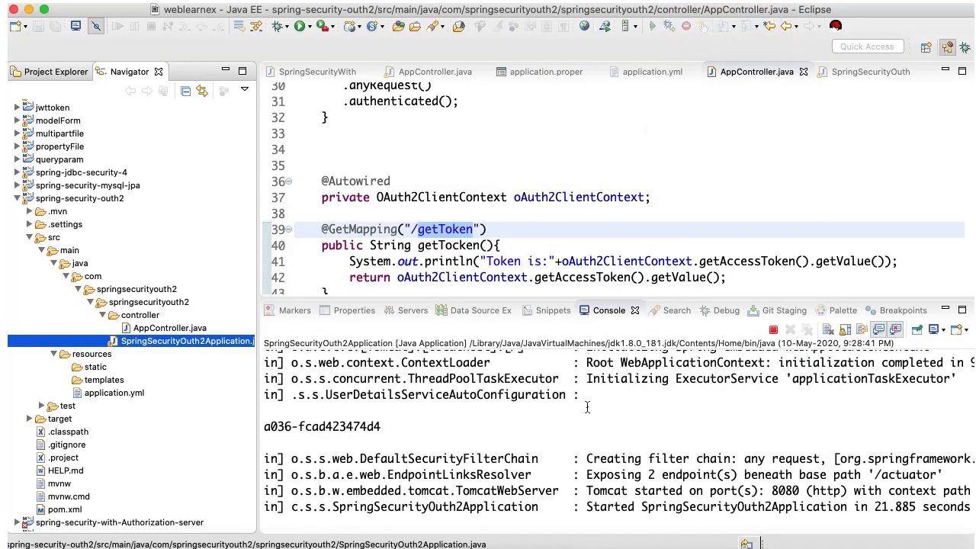
scroll(right, 3)
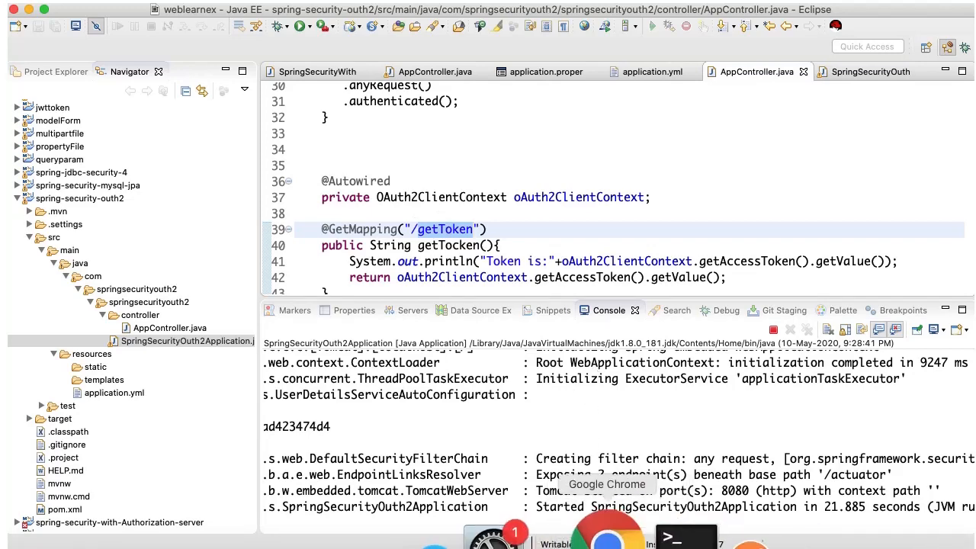
- Browse to localhost:8080/, sign in with GitHub, and select the access token shown on the getToken page
click(607, 521)
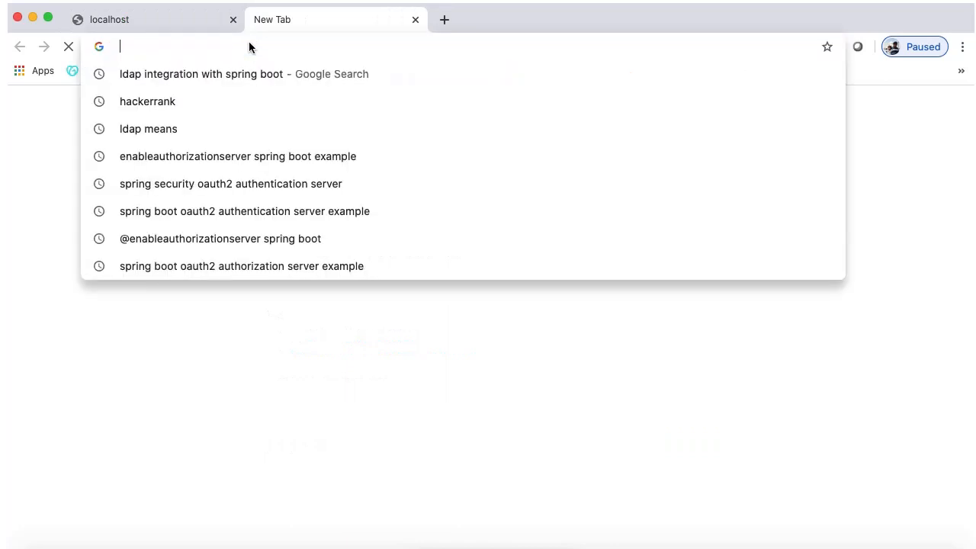
text(localhost:8080/)
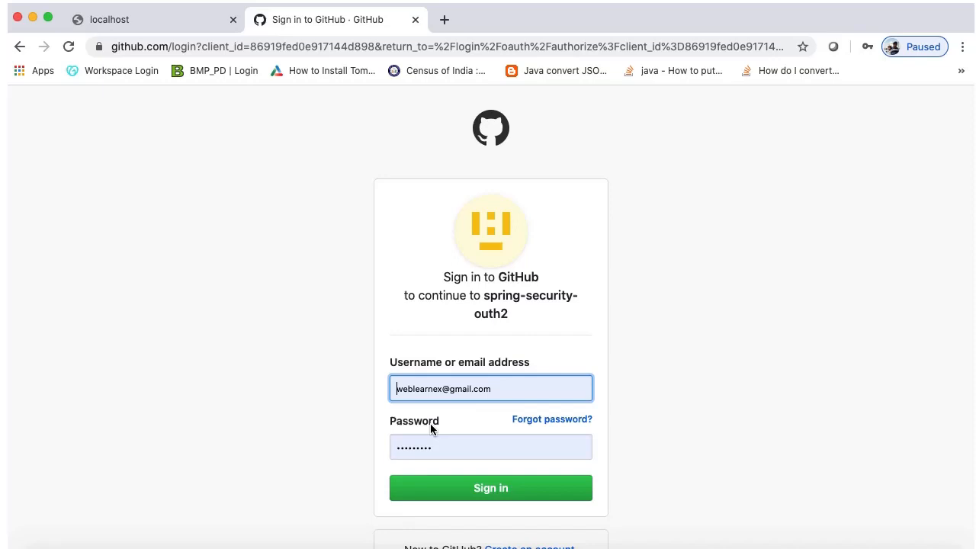
scroll(down, 3)
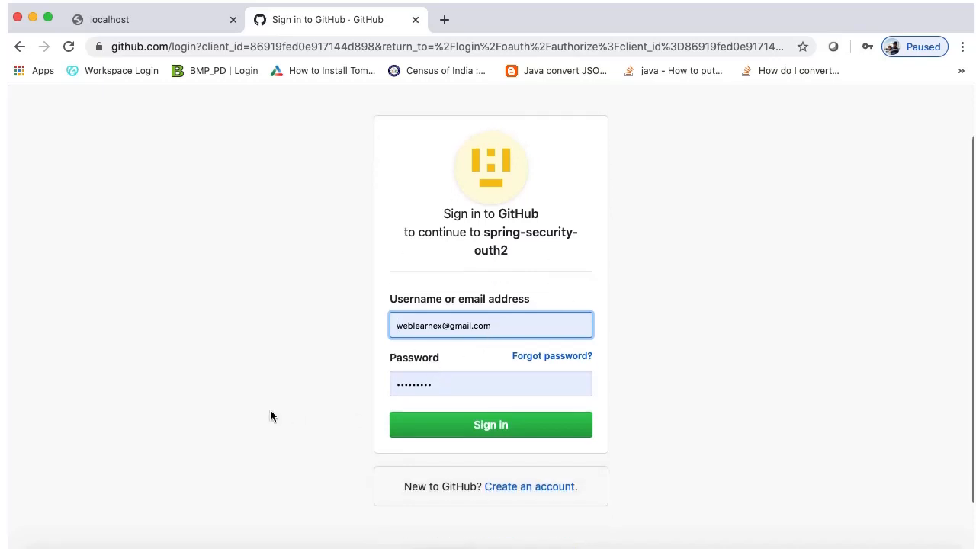
click(491, 424)
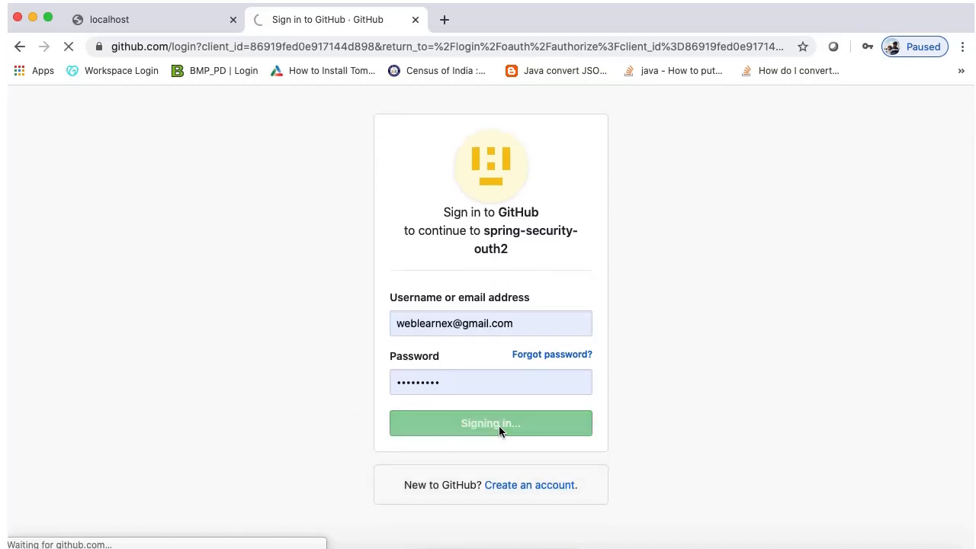
click(491, 424)
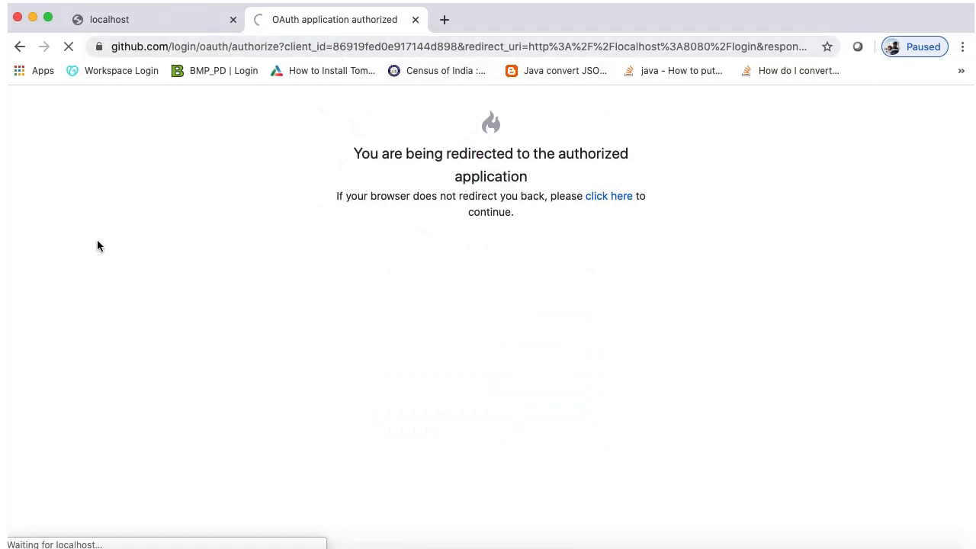
mouse_move(271, 135)
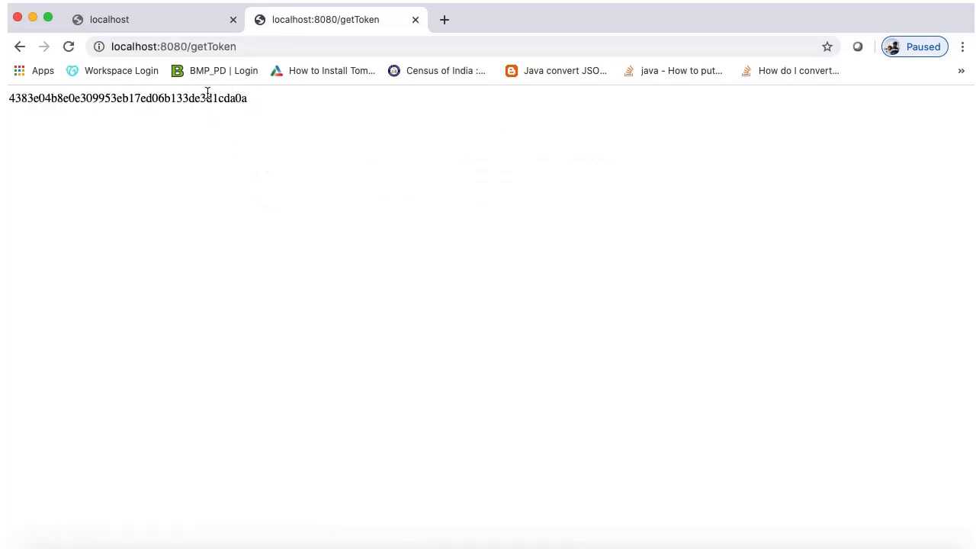
triple_click(128, 97)
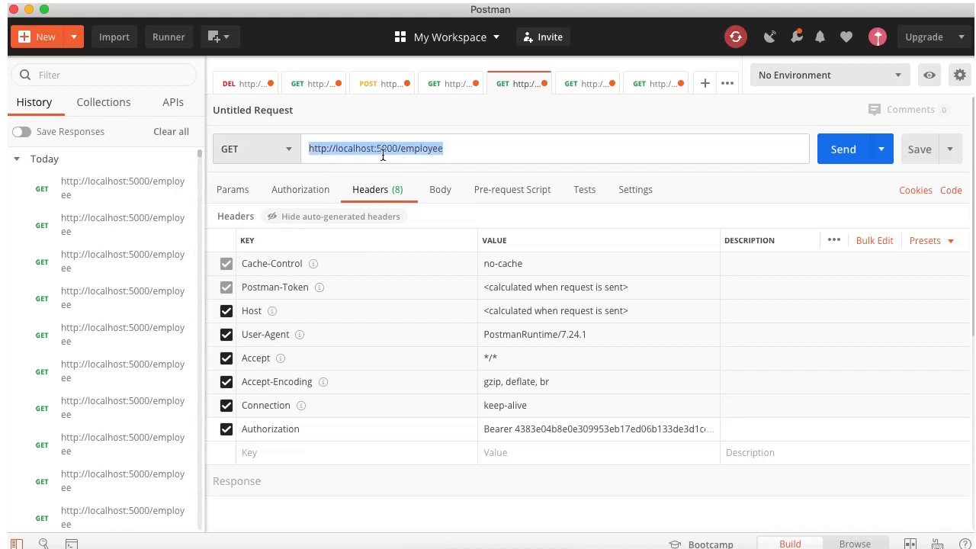
mouse_move(266, 433)
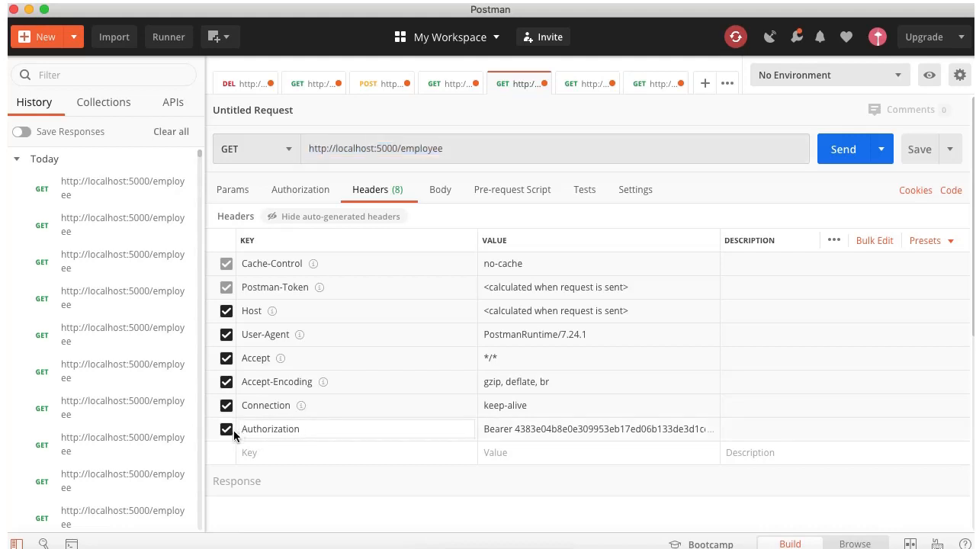
mouse_move(672, 430)
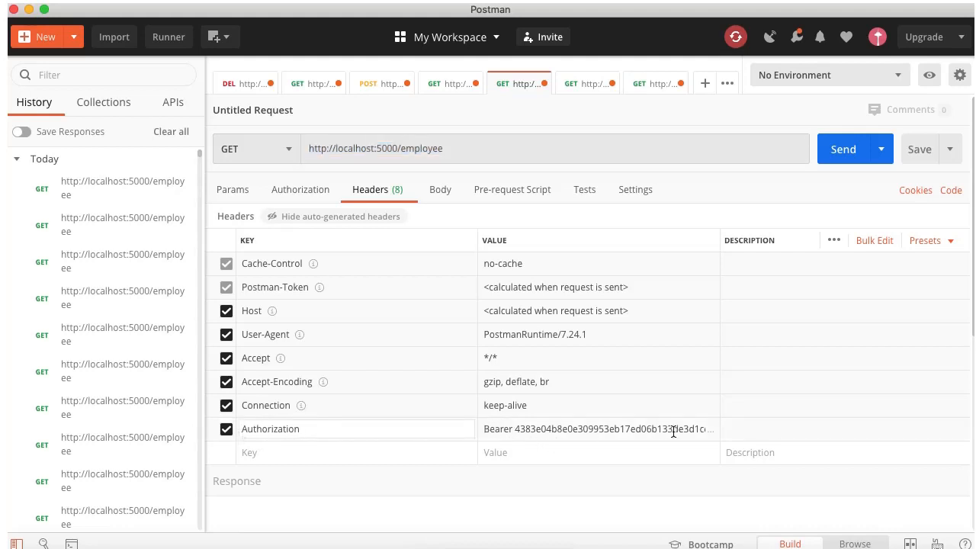
- Send GET localhost:5000/employee with the GitHub bearer token, receiving four employee records, then return to Eclipse
click(842, 150)
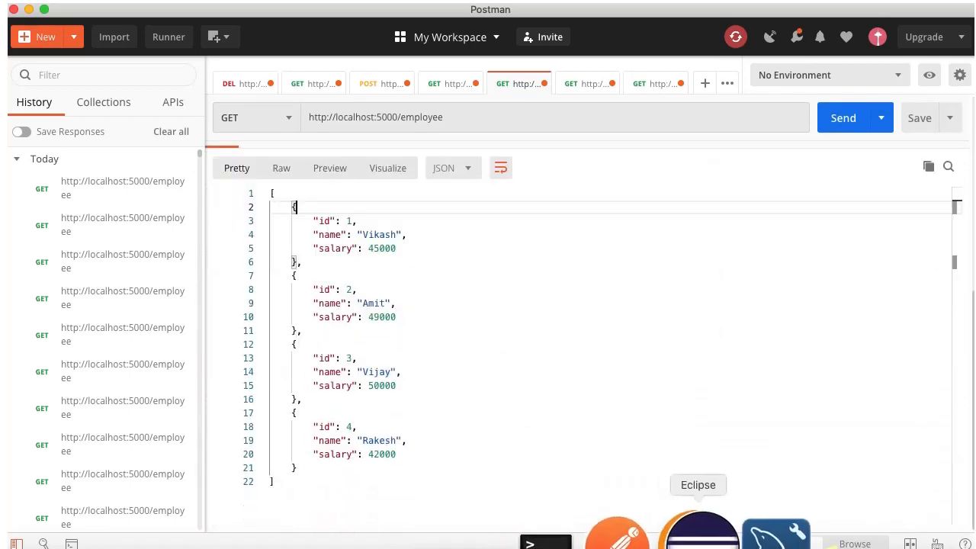
click(698, 526)
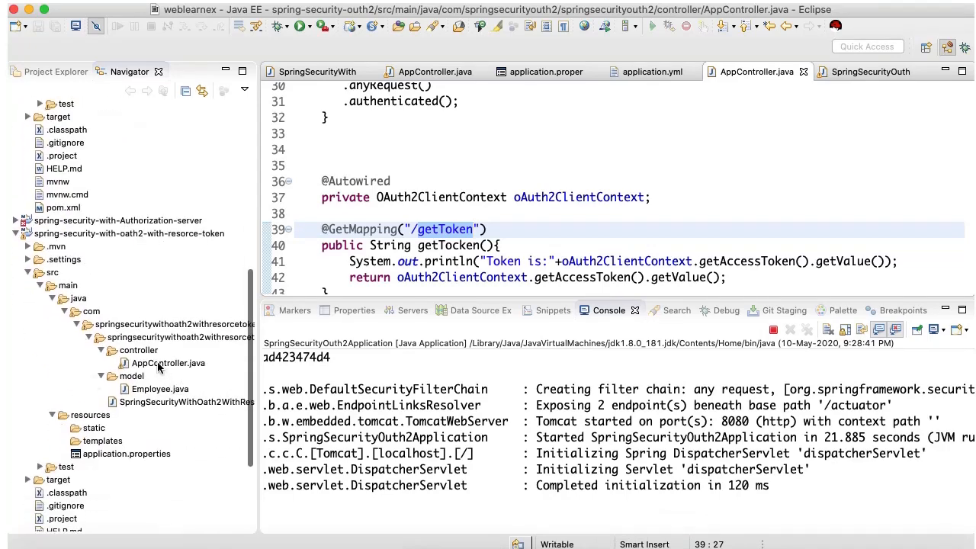
- View the resource server's AppController getEmployee method that builds the four employees, then return to Postman
click(168, 363)
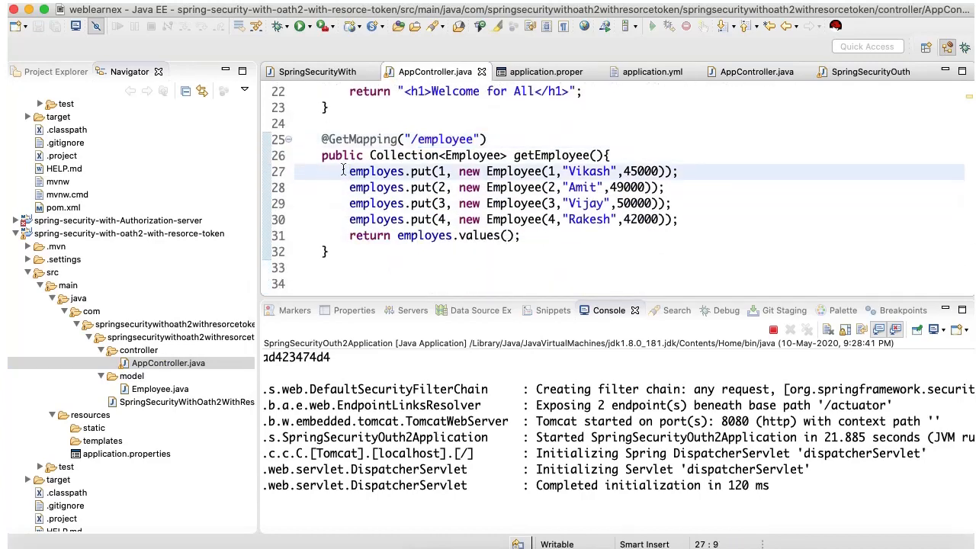
drag(349, 171, 679, 220)
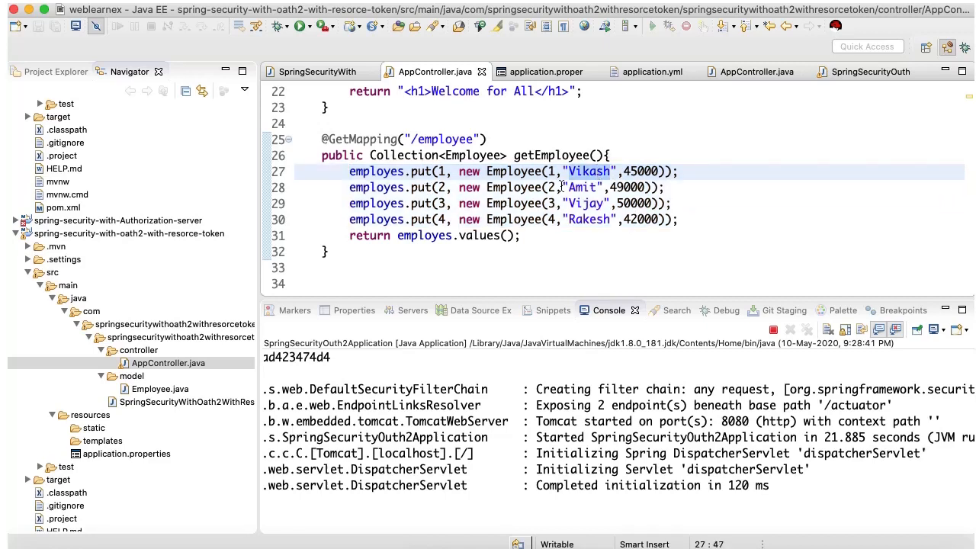
click(417, 234)
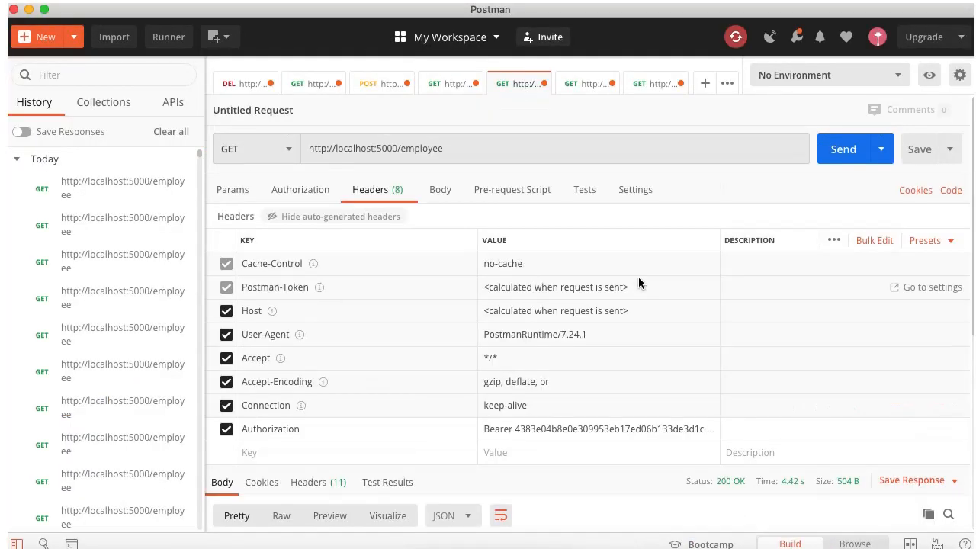
- Alter the bearer token's last characters and resend /employee, getting an invalid_token error
click(597, 429)
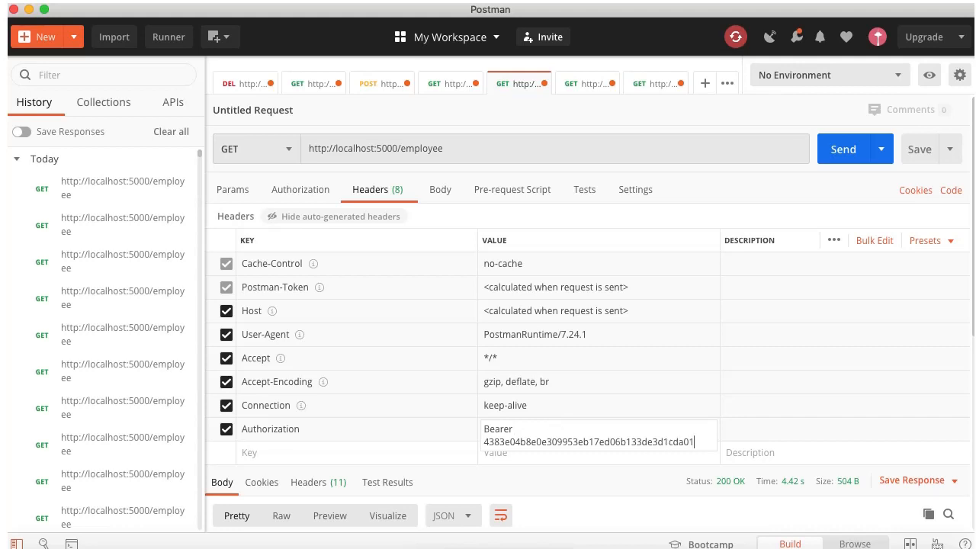
click(841, 150)
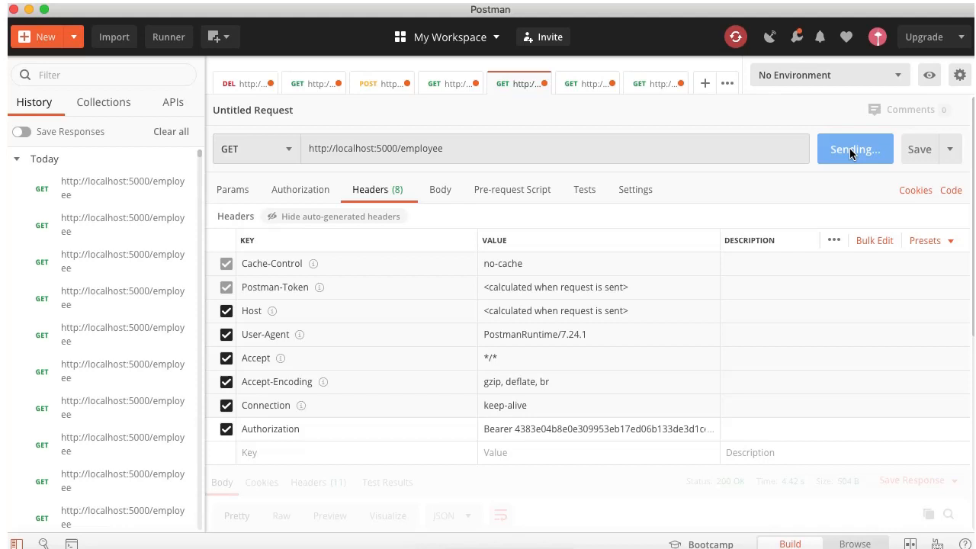
click(854, 149)
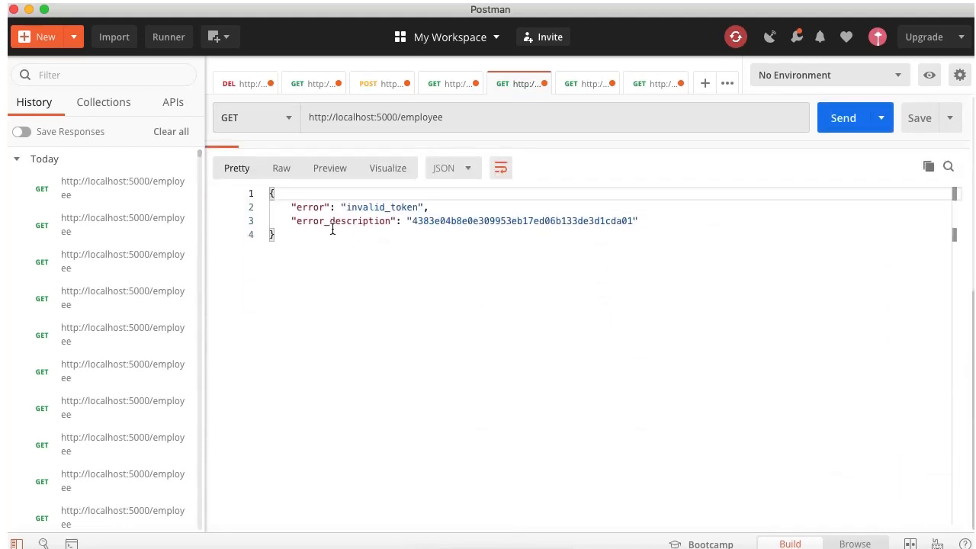
mouse_move(535, 259)
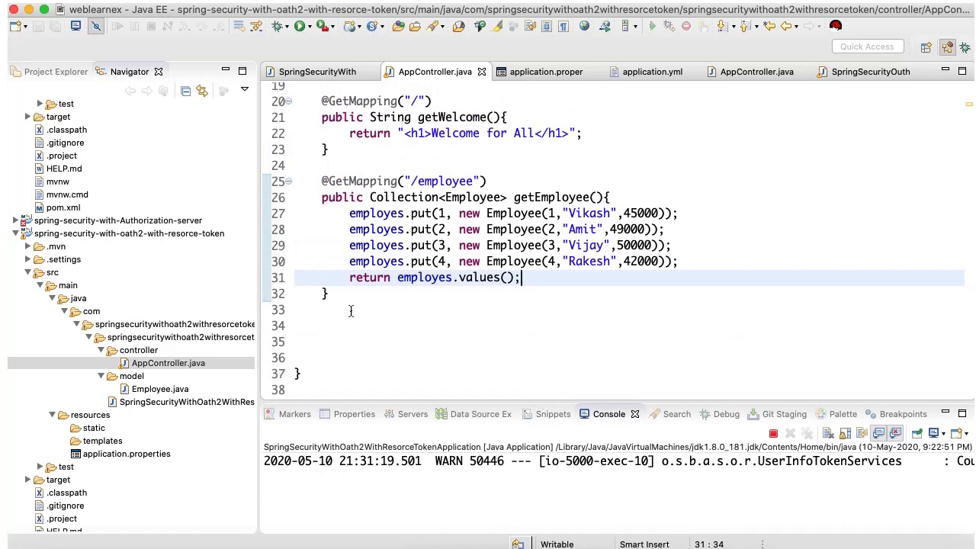
click(412, 308)
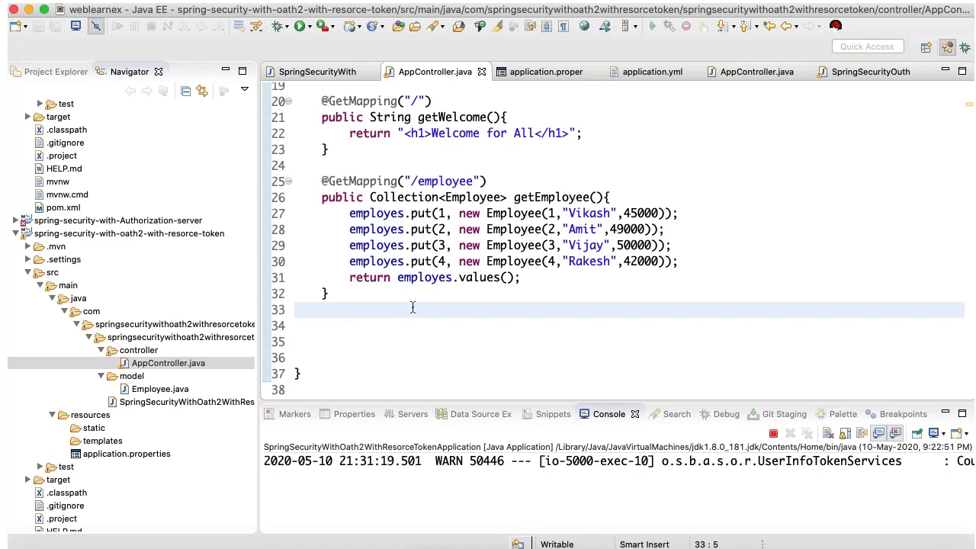
scroll(up, 3)
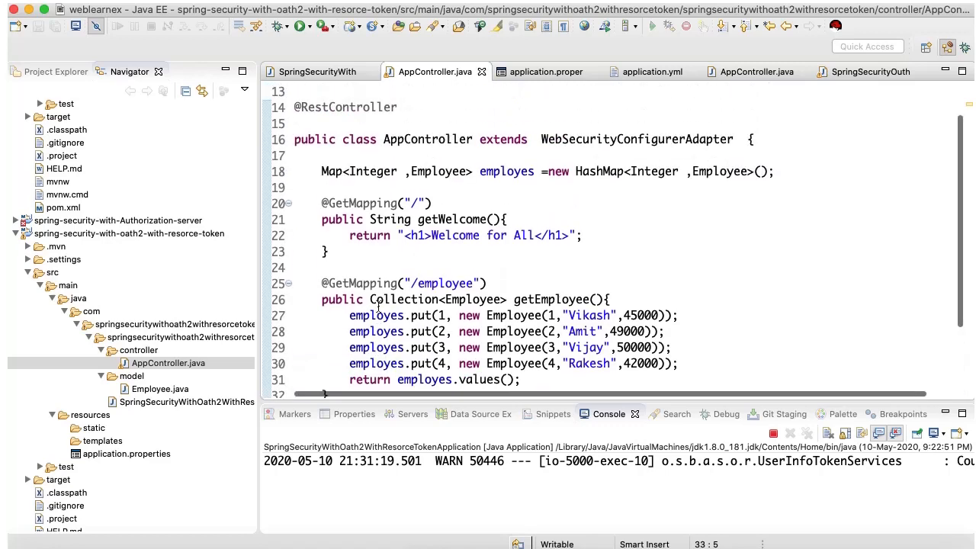
click(332, 268)
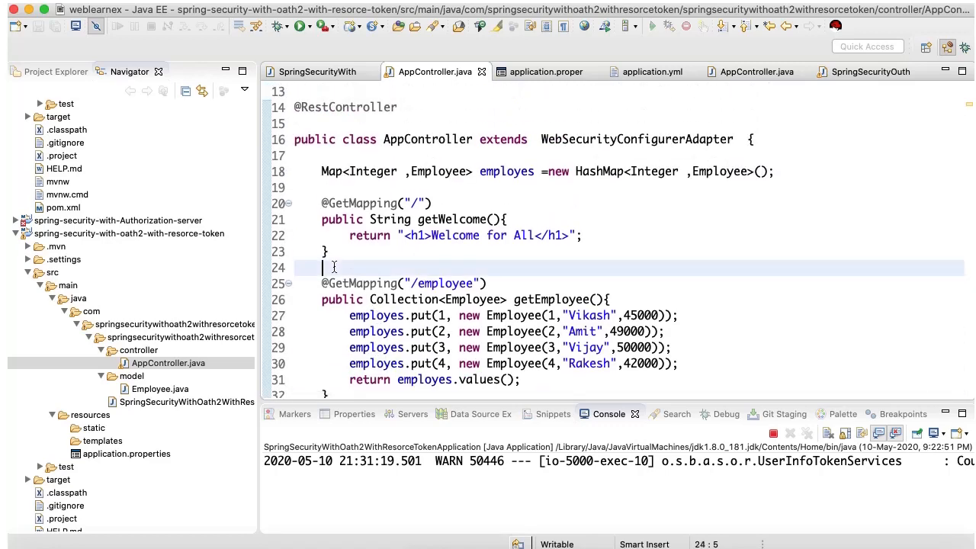